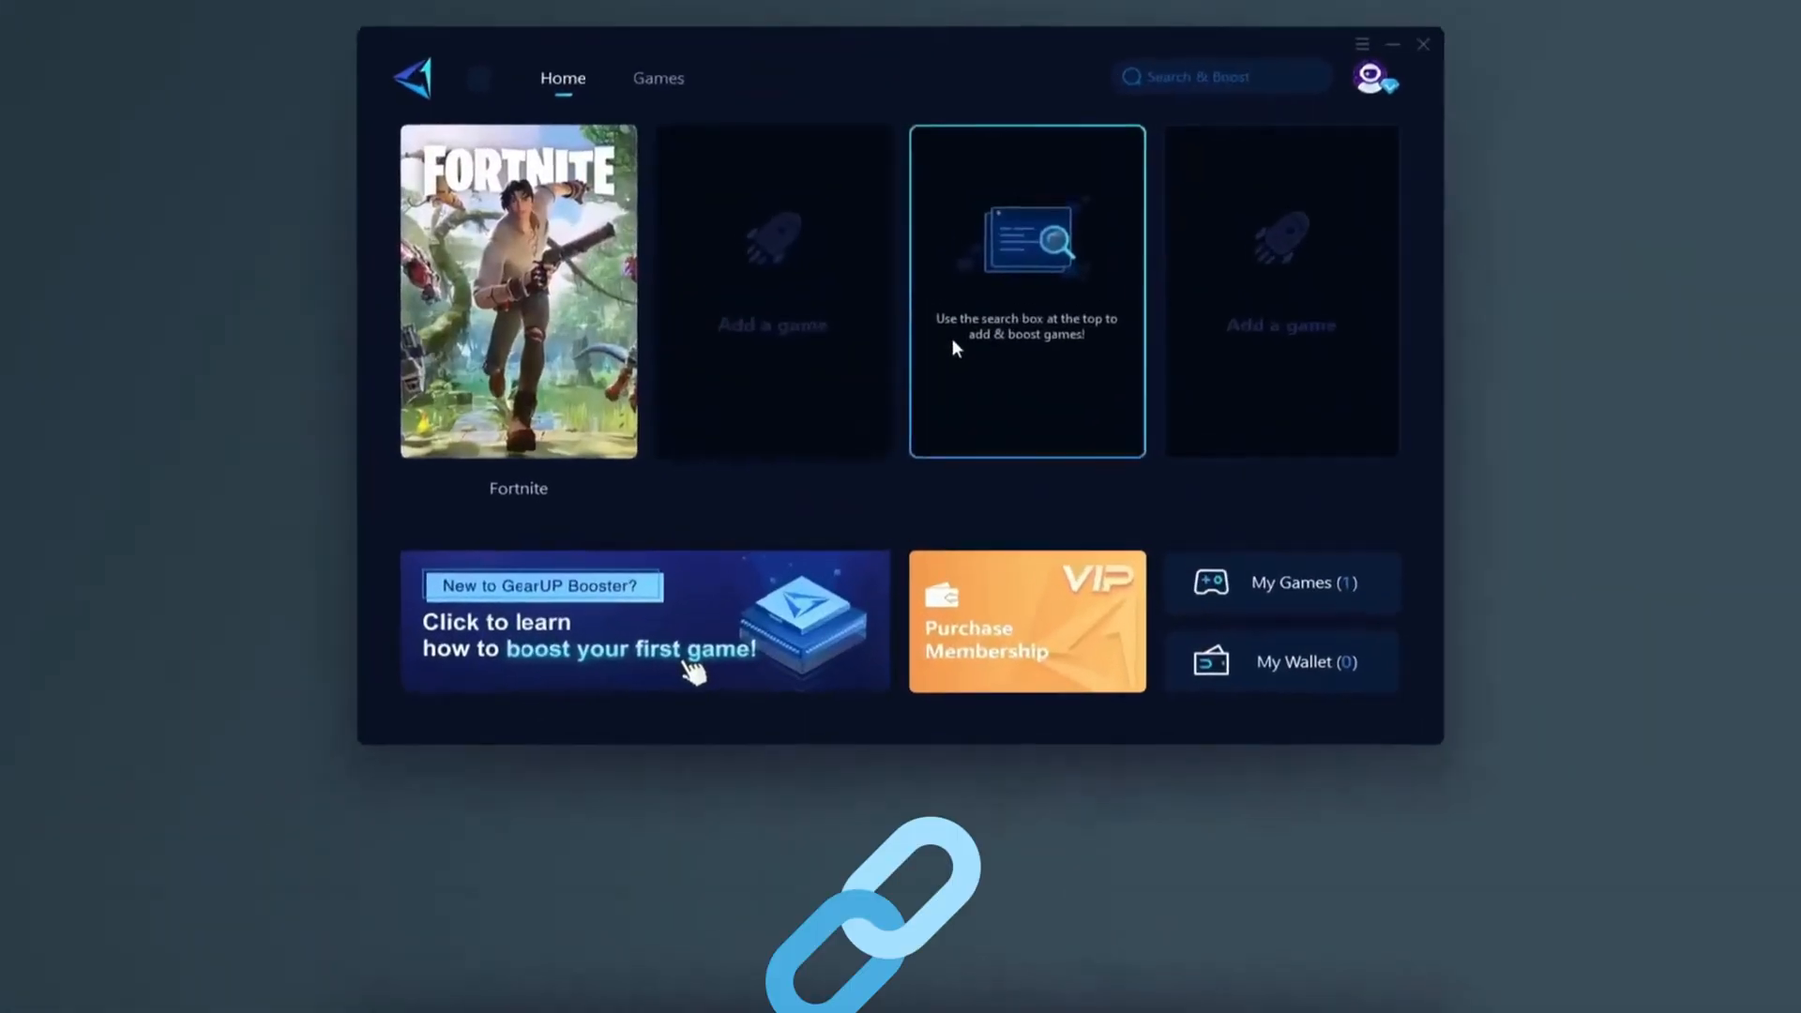
- Search 'FORTNITE' in GearUP Booster and select the Fortnite tile to boost it
type("FORTNITE")
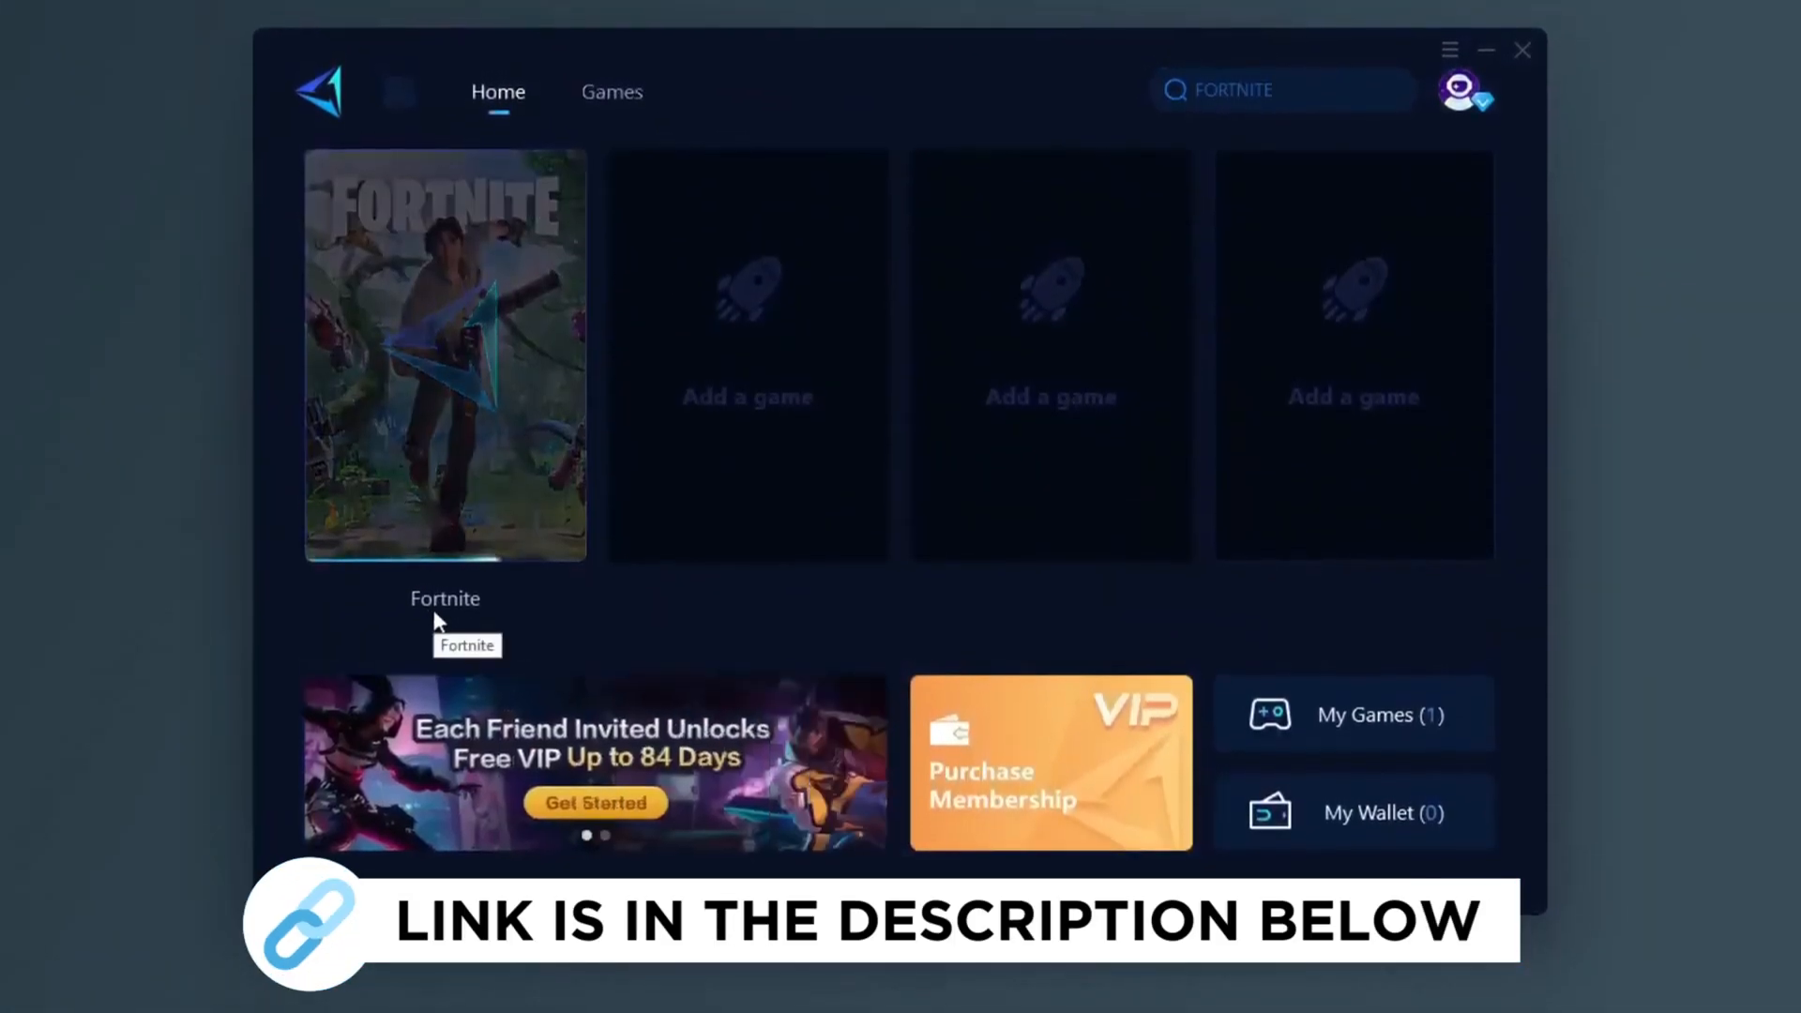
left_click(611, 92)
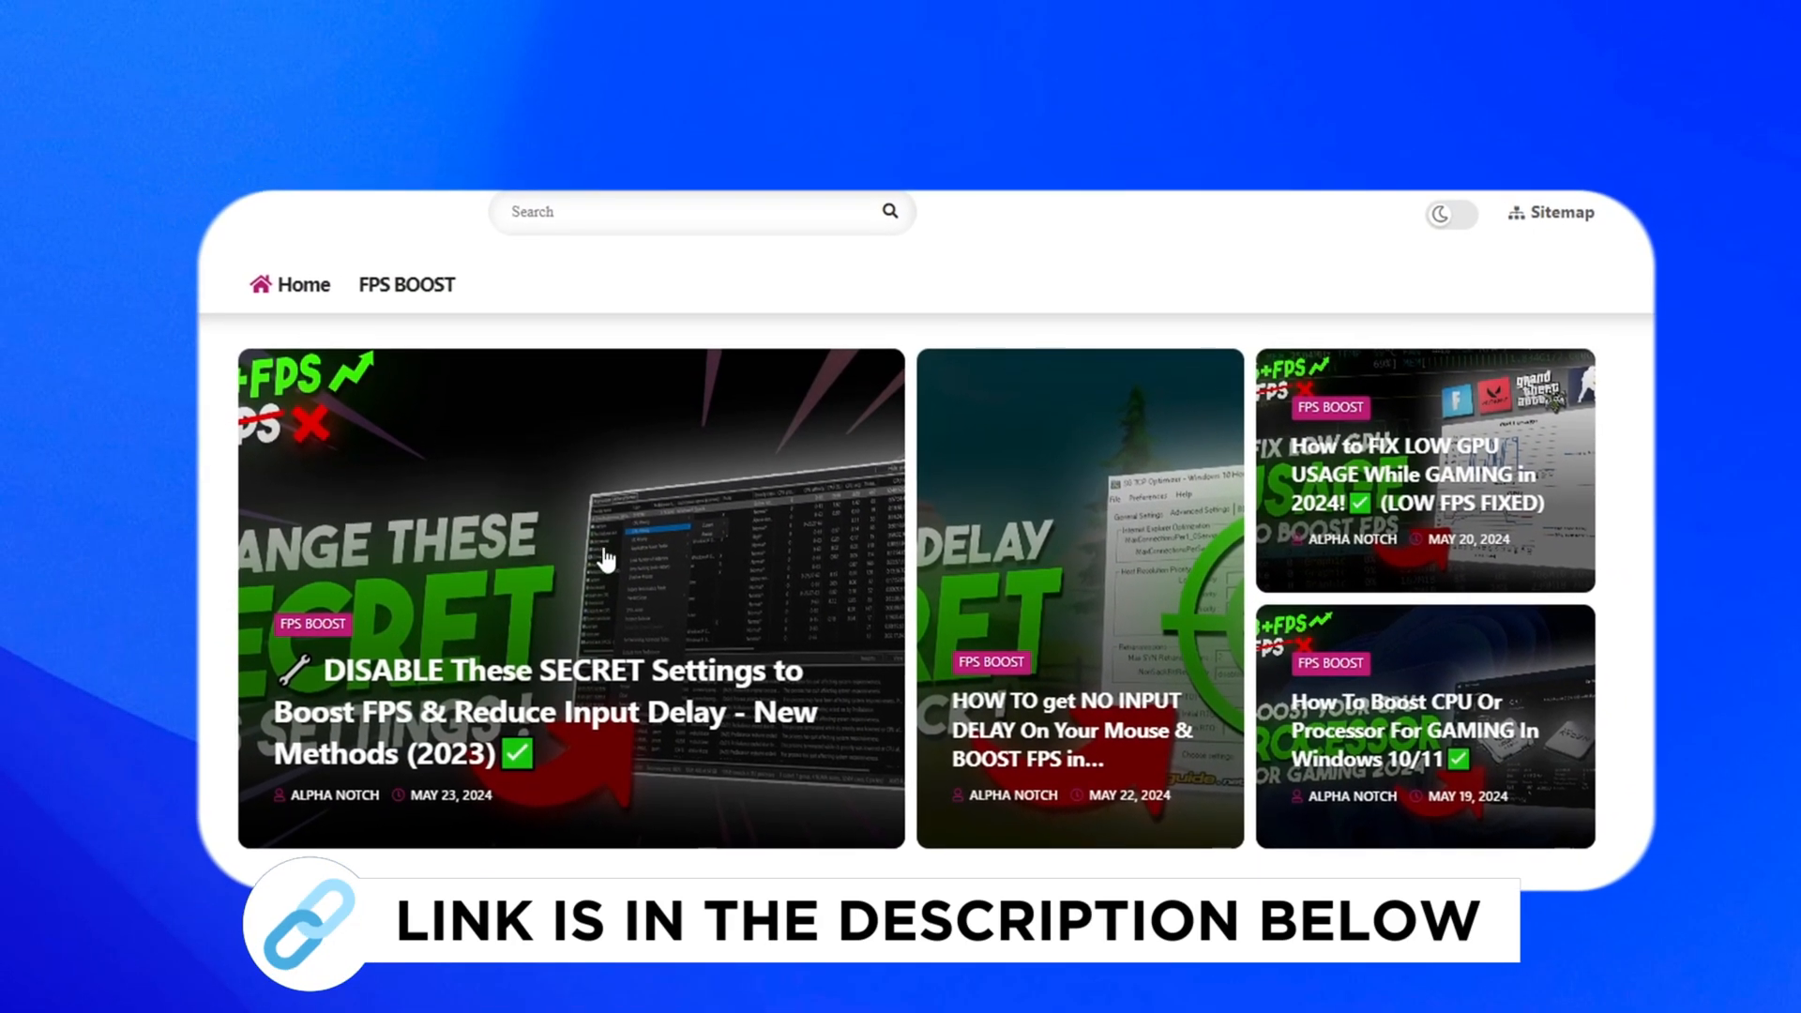
scroll("down", 3)
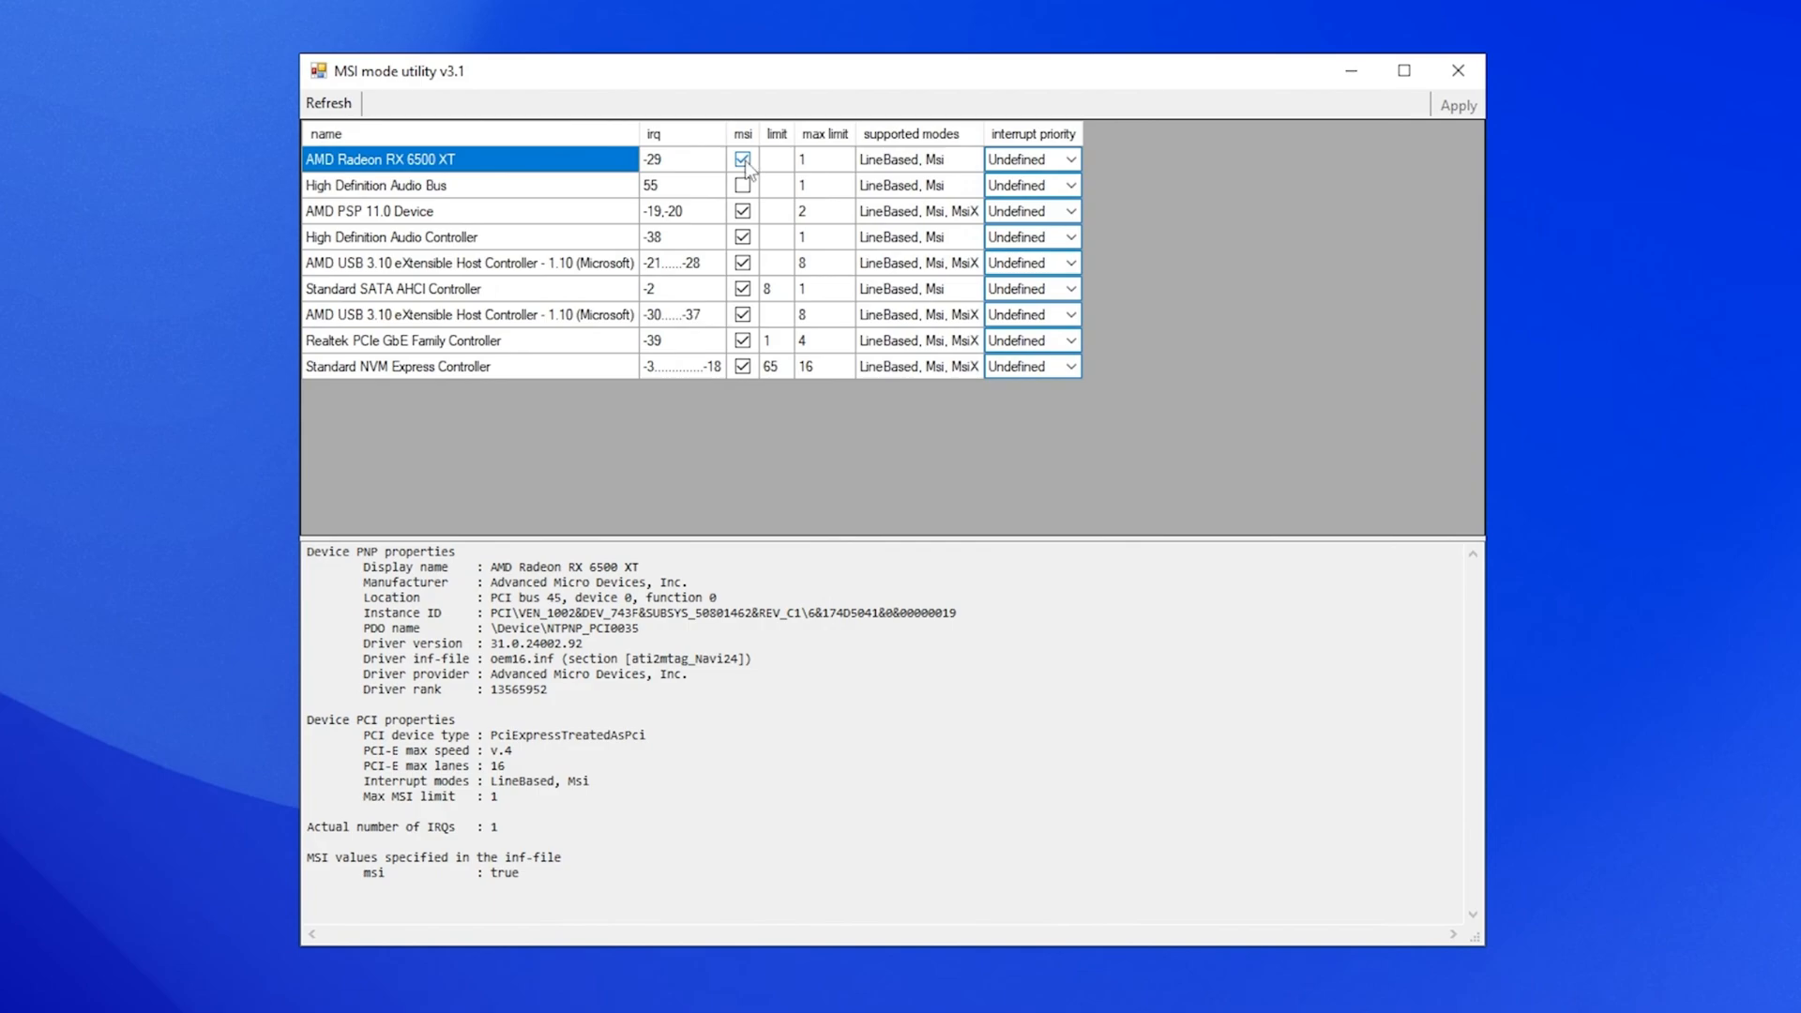
- Enable MSI for the AMD Radeon RX 6500 XT with Normal interrupt priority
left_click(916, 160)
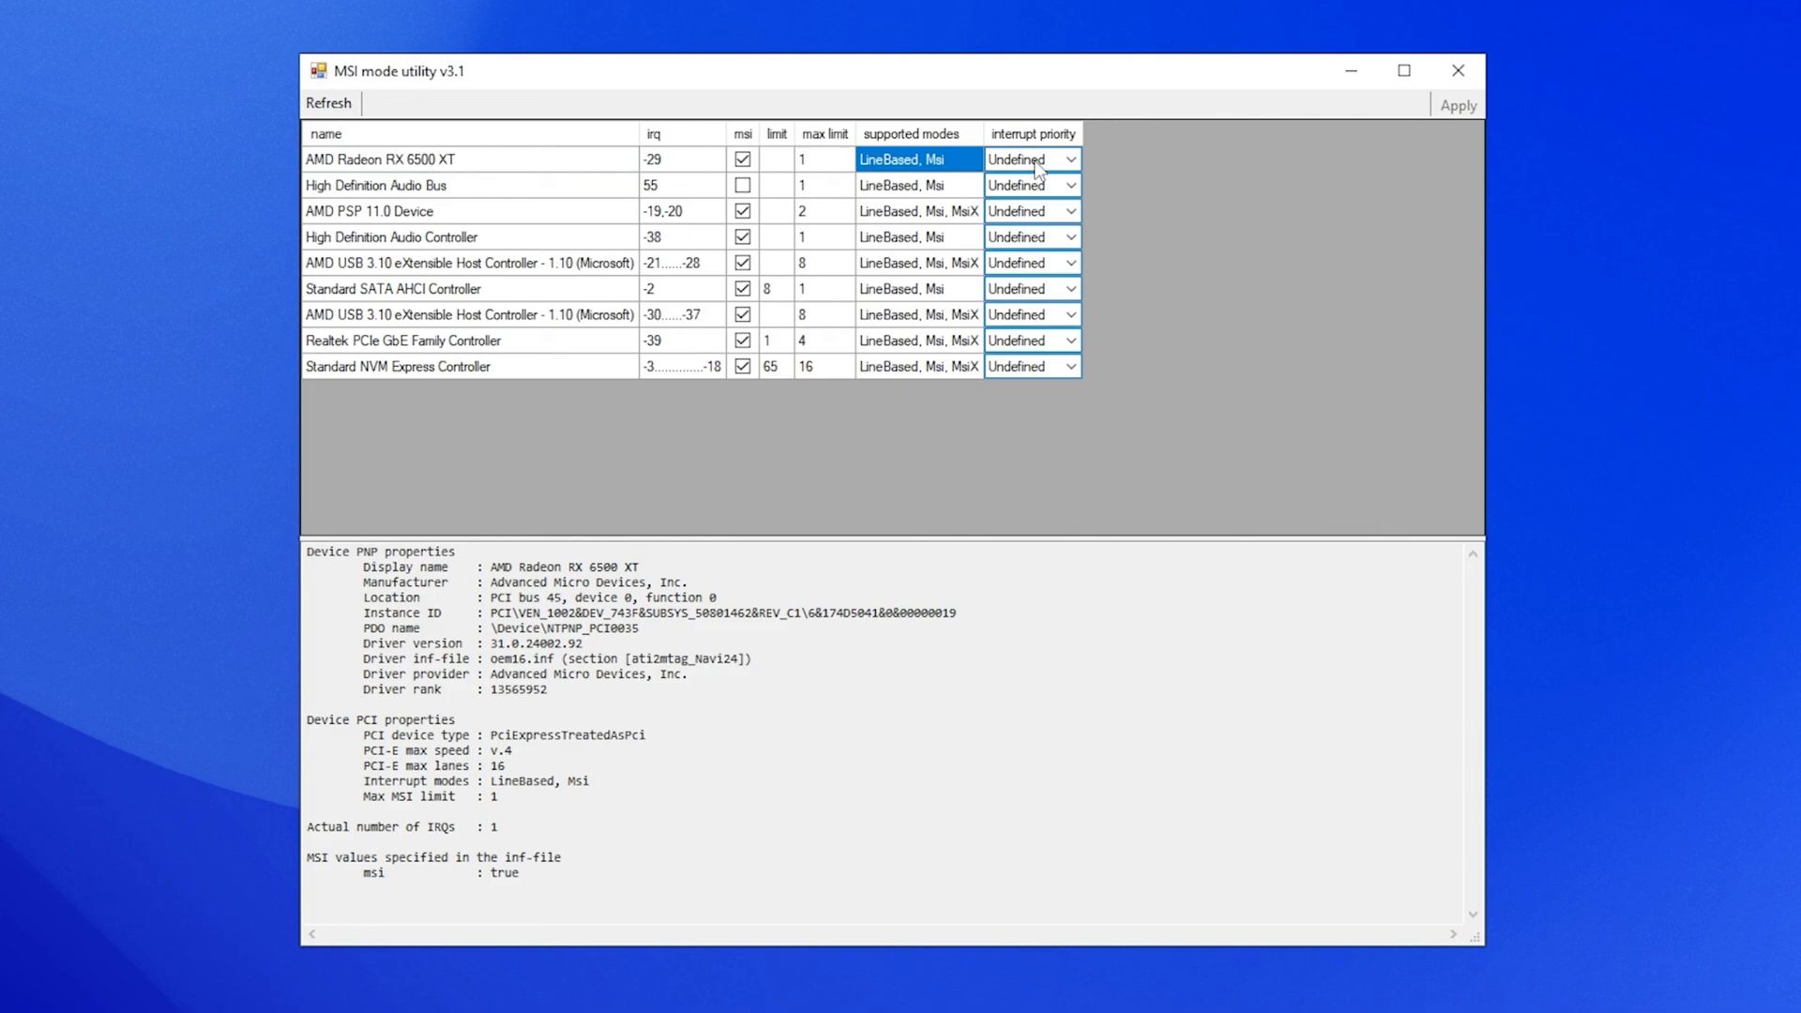
left_click(1067, 158)
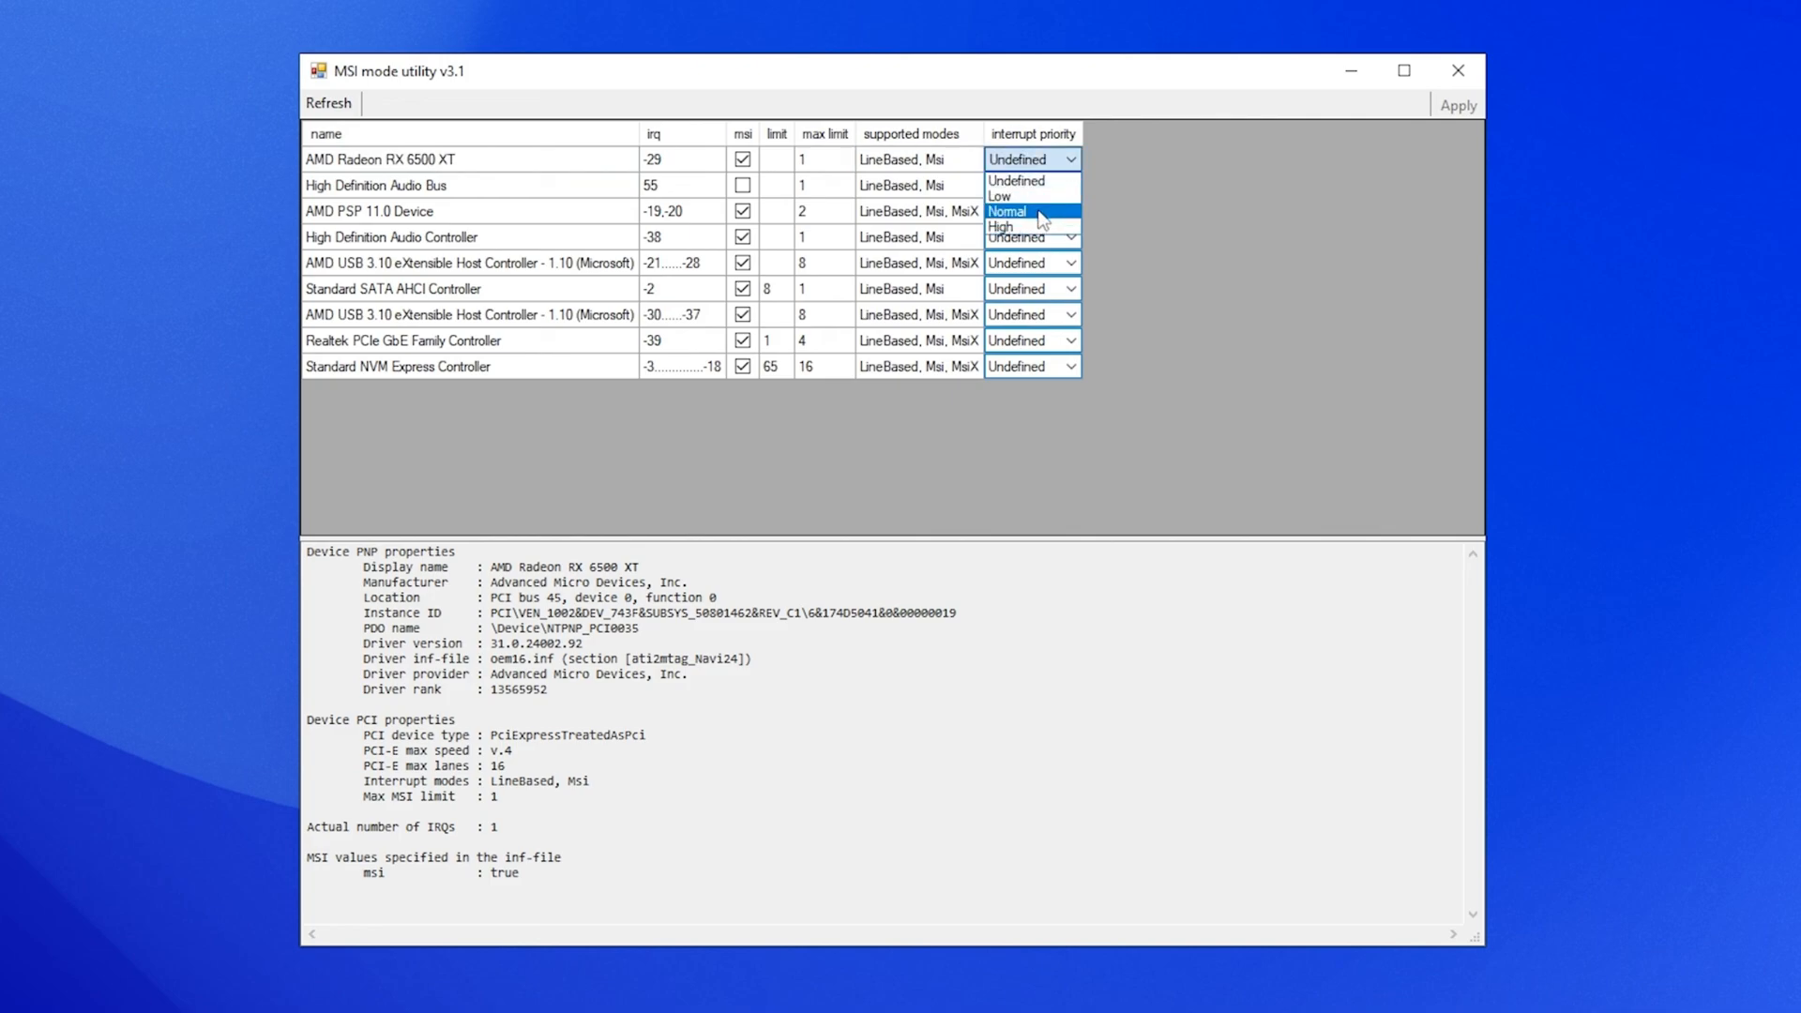
left_click(1006, 211)
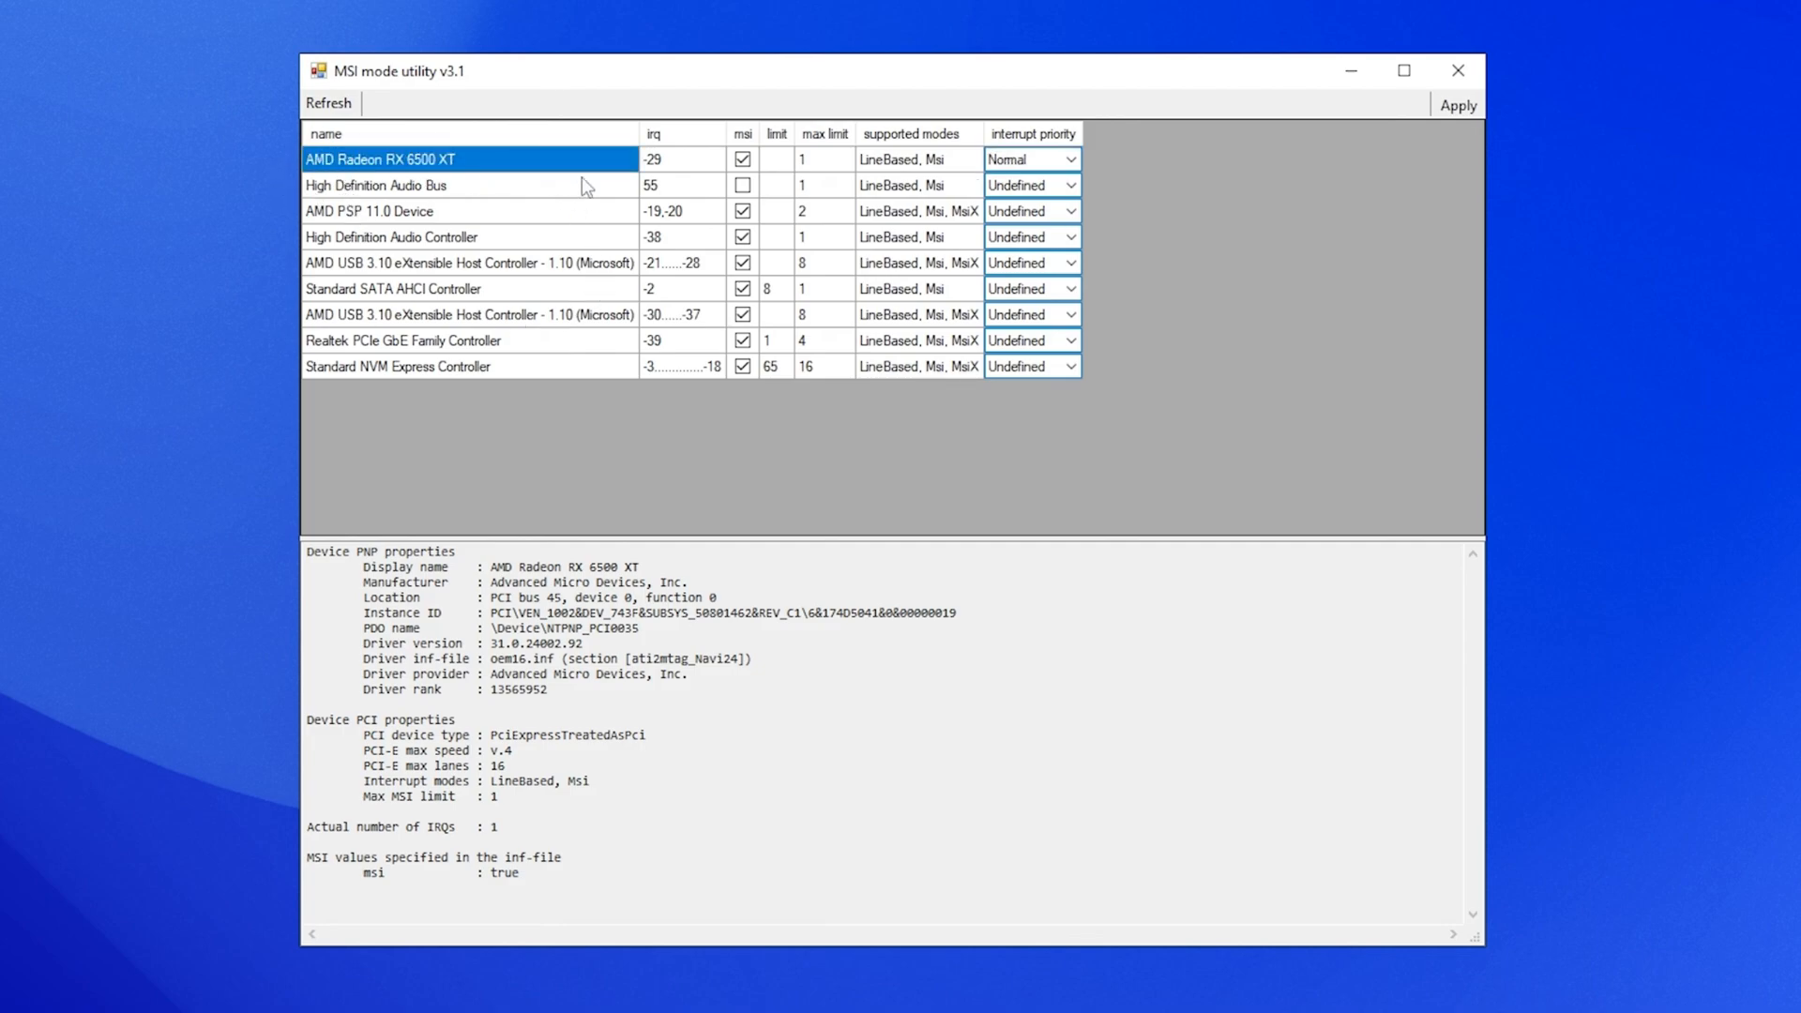
mouse_move(948, 173)
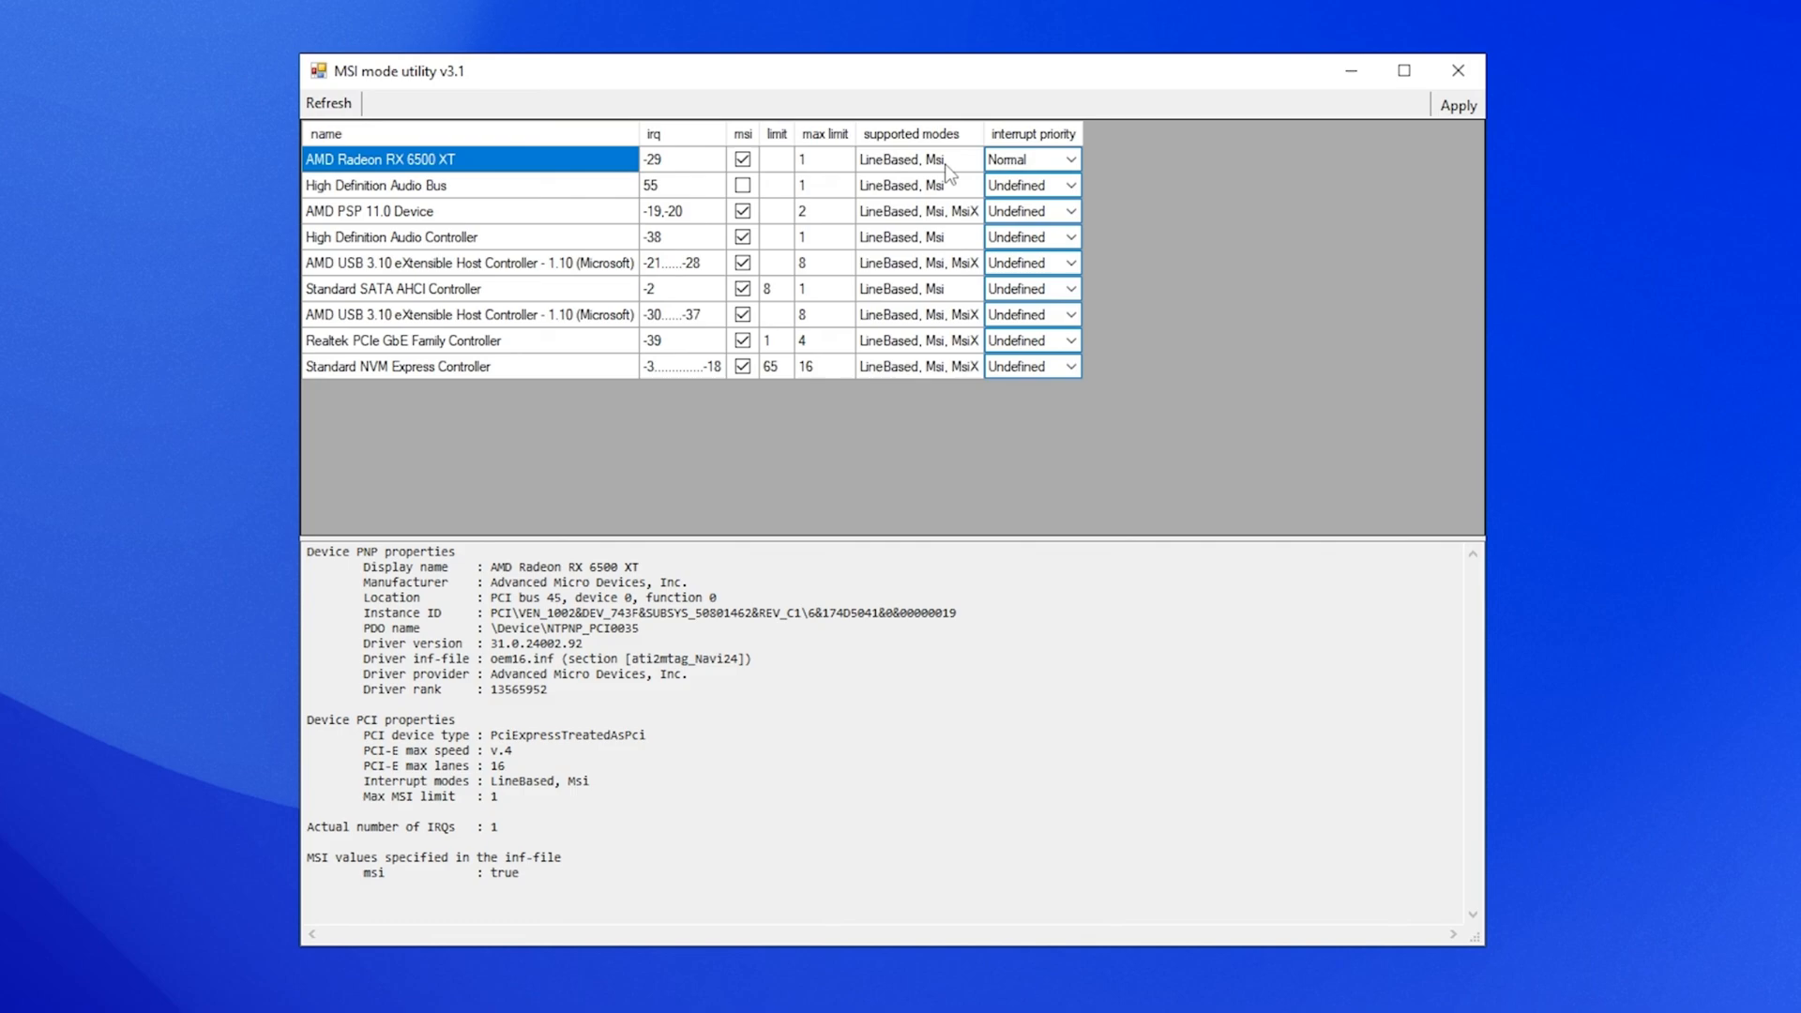
- Apply the graphics card's MSI settings and close the MSI mode utility
left_click(916, 159)
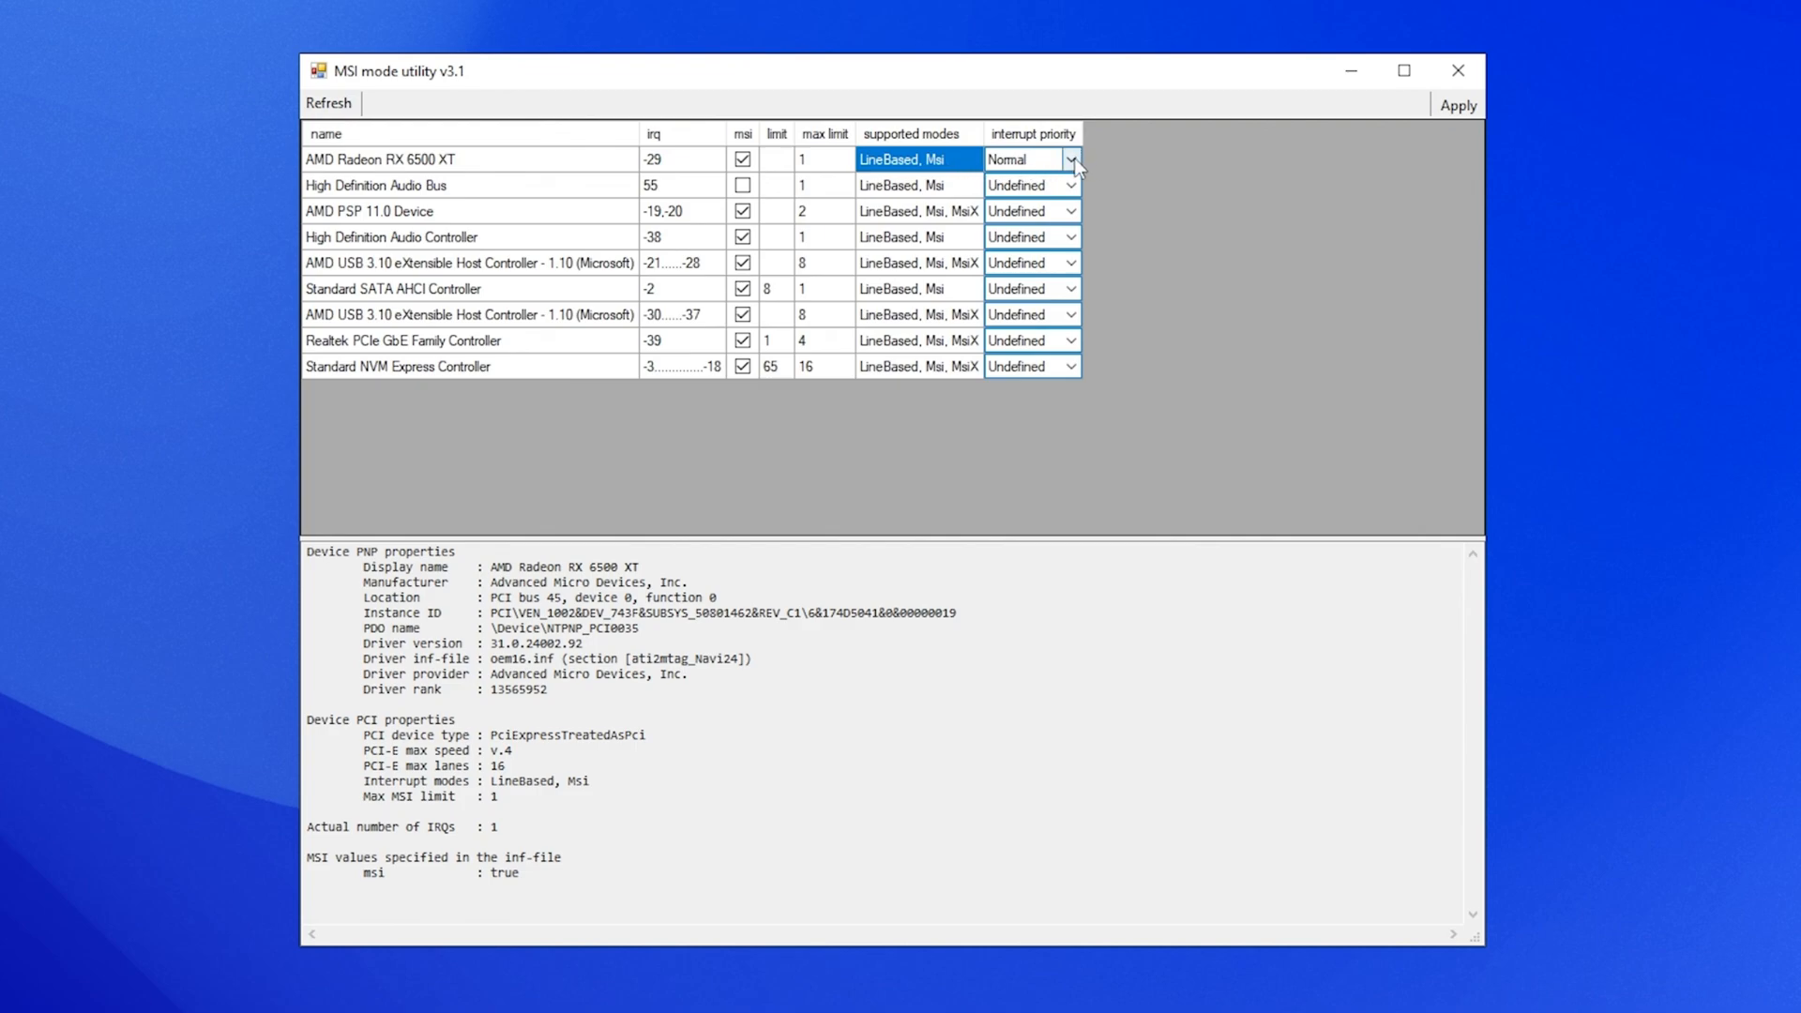
left_click(1069, 158)
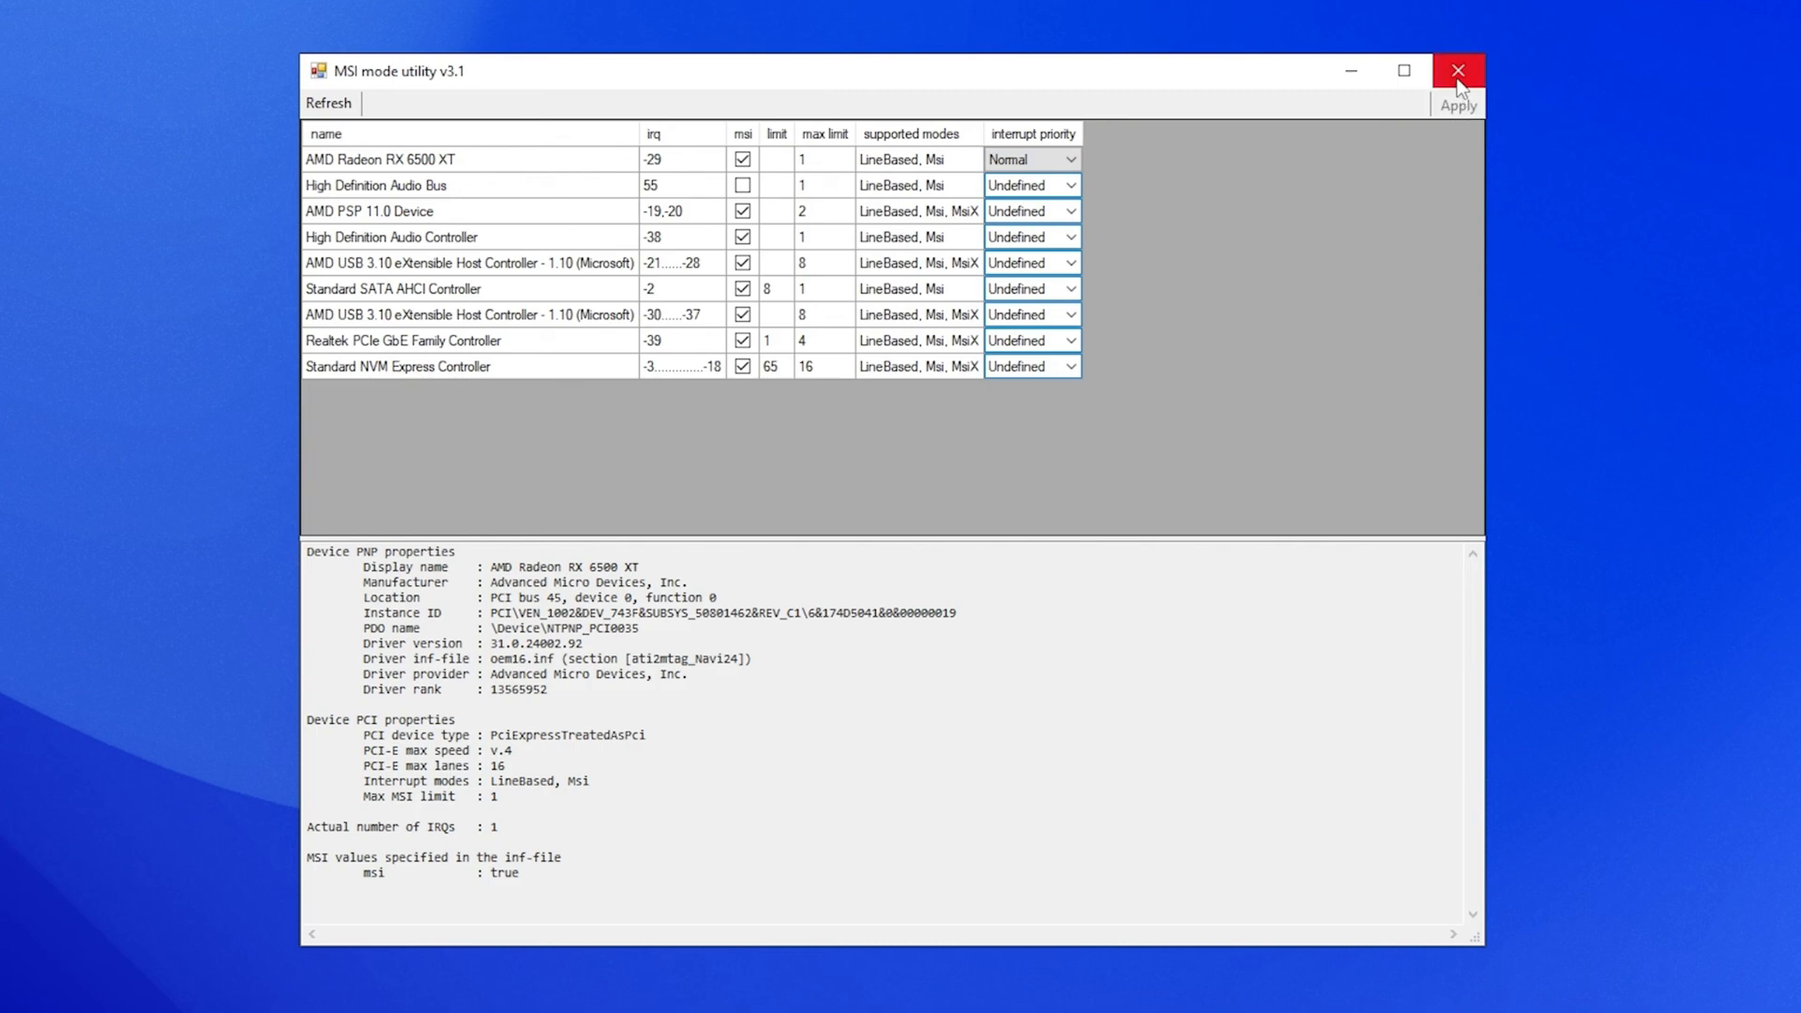
left_click(1459, 70)
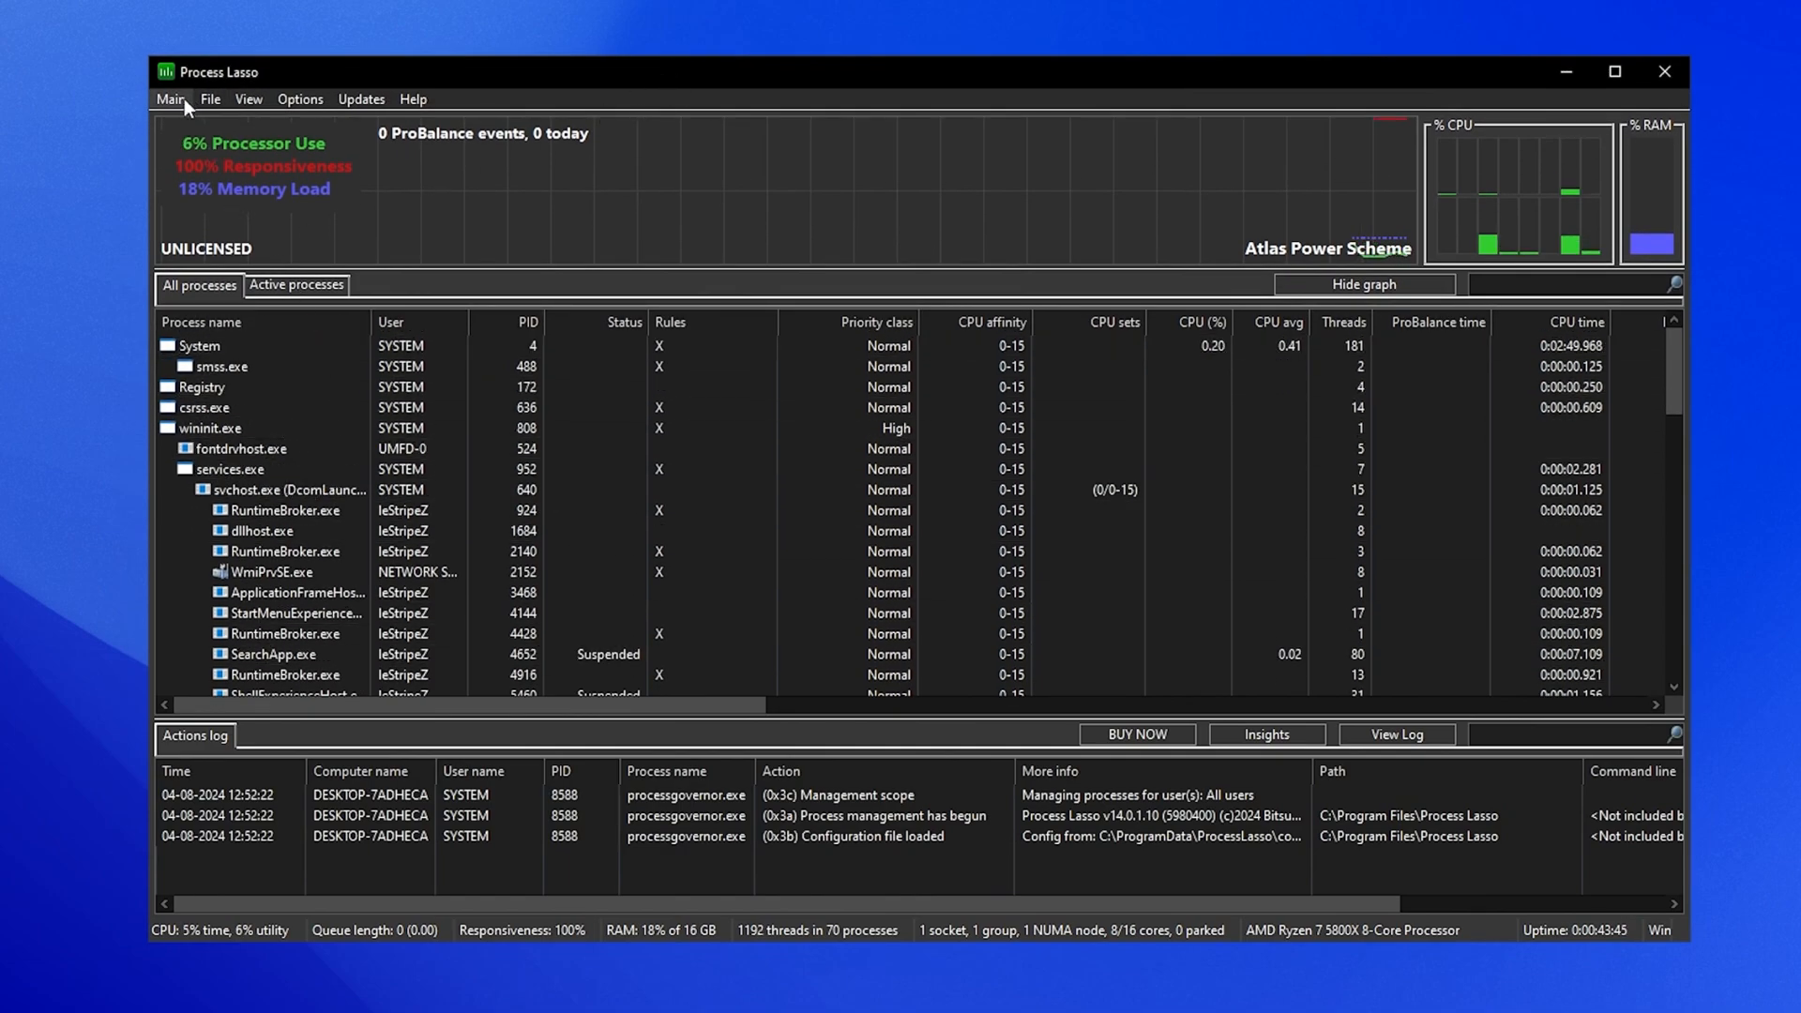
- Set the active power profile to Bitsum Highest Performance and confirm the checkmark
left_click(170, 99)
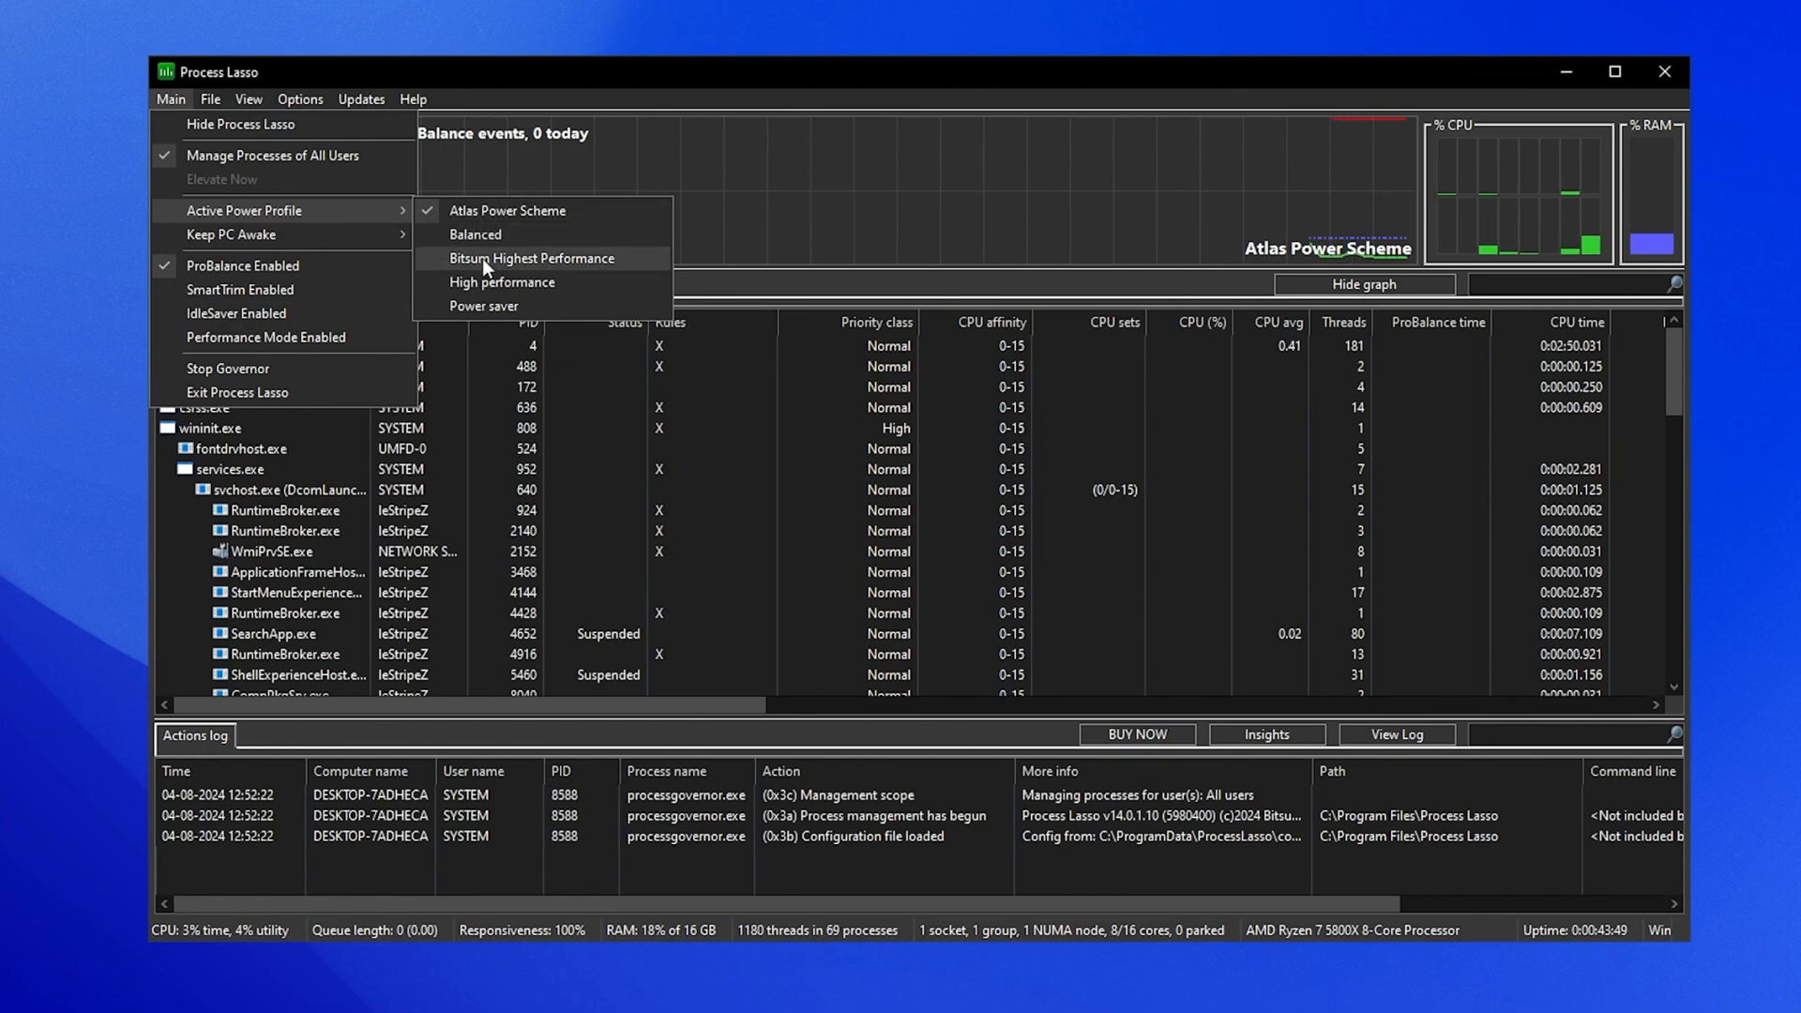
left_click(532, 257)
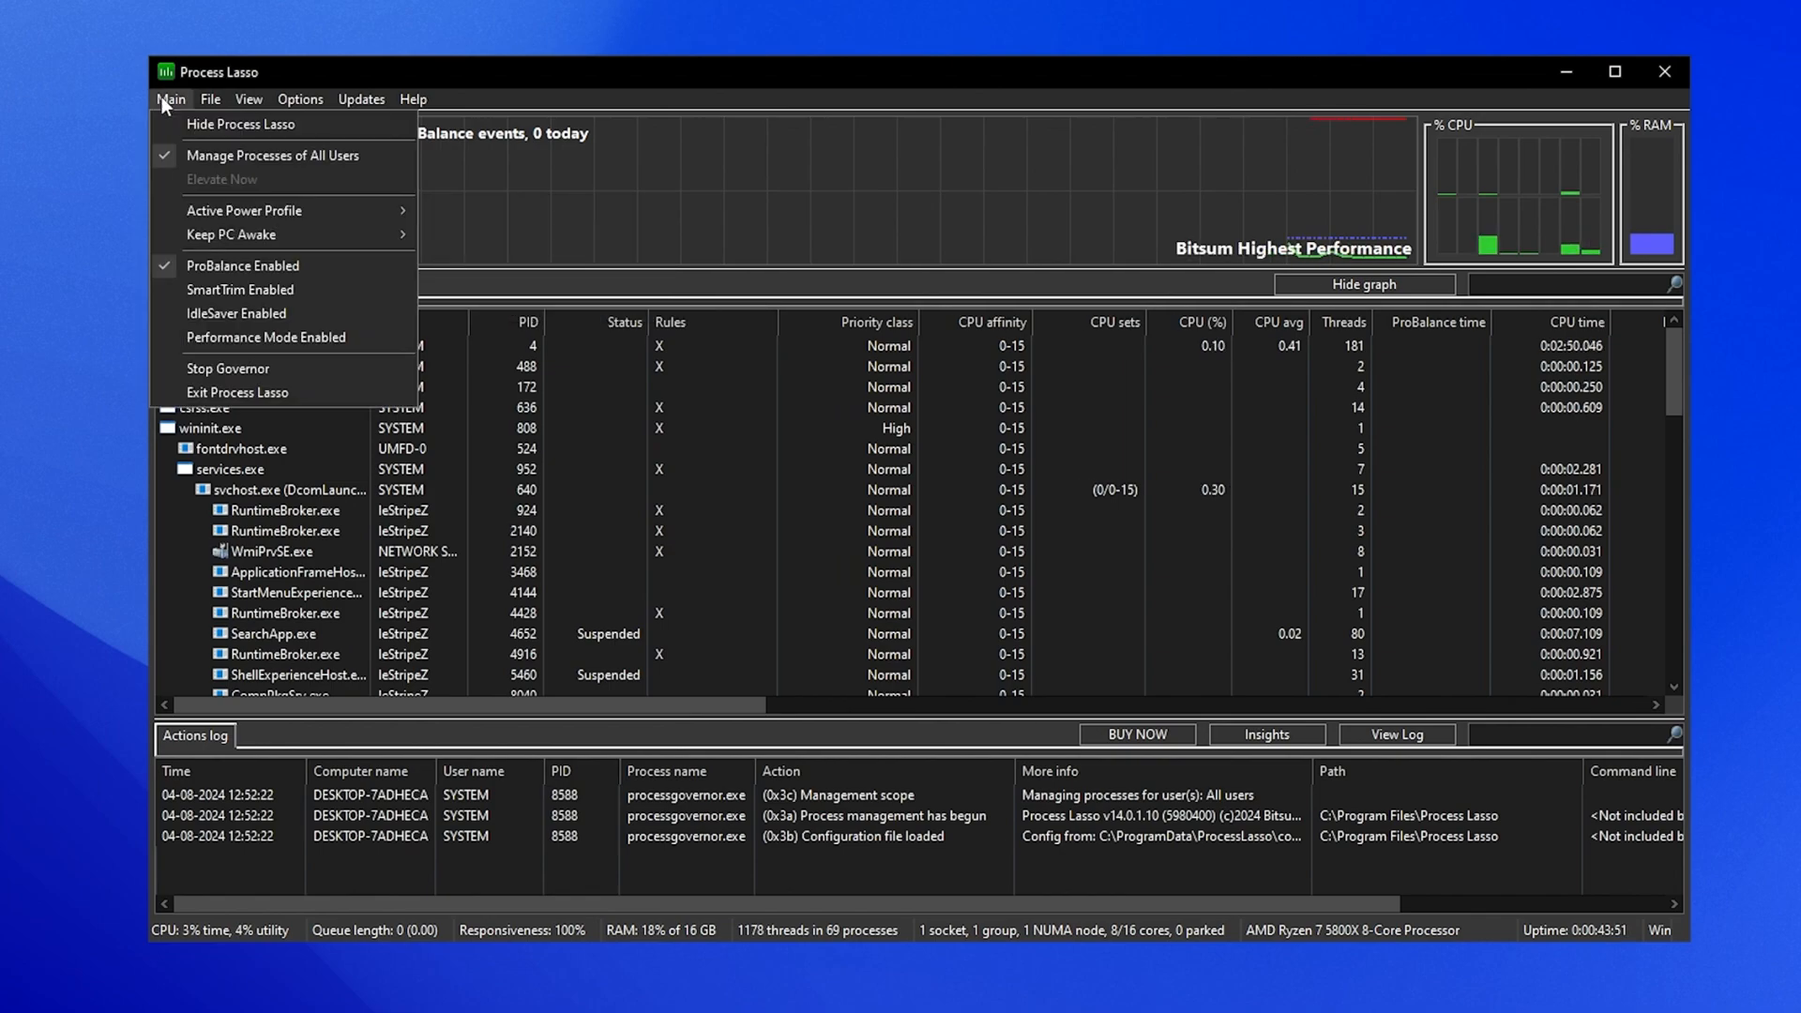
left_click(244, 210)
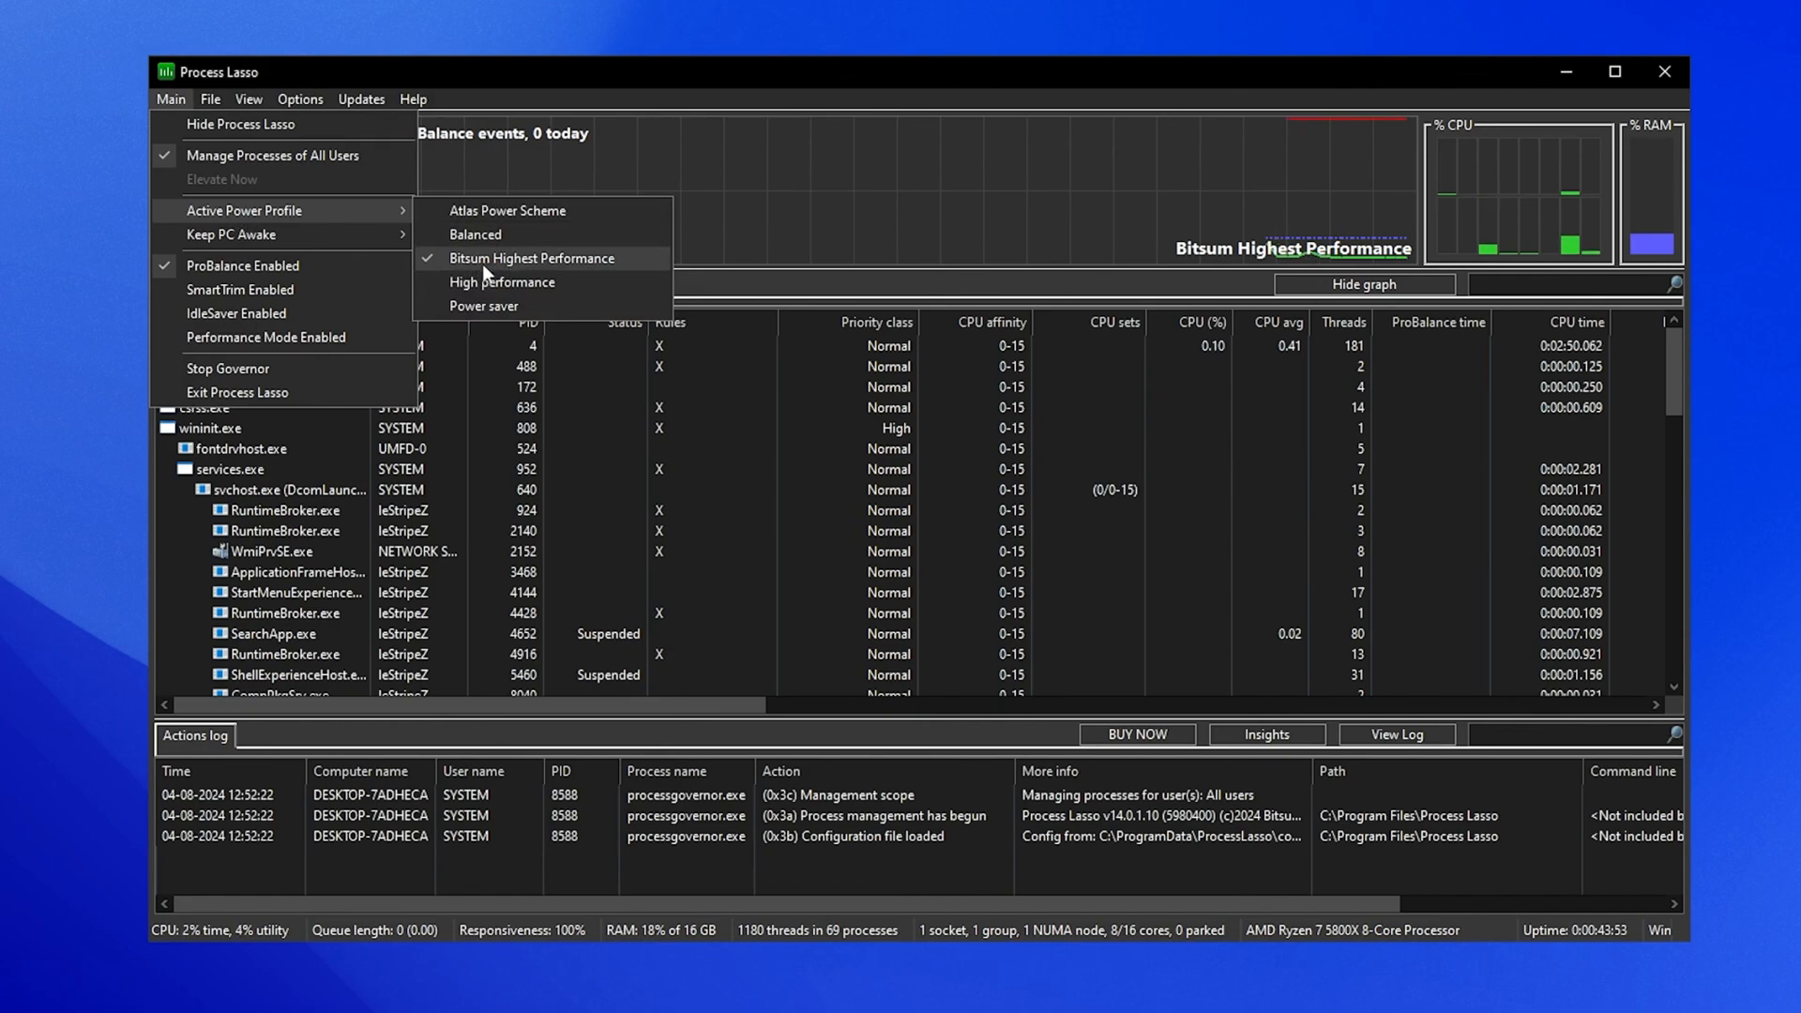
mouse_move(250, 272)
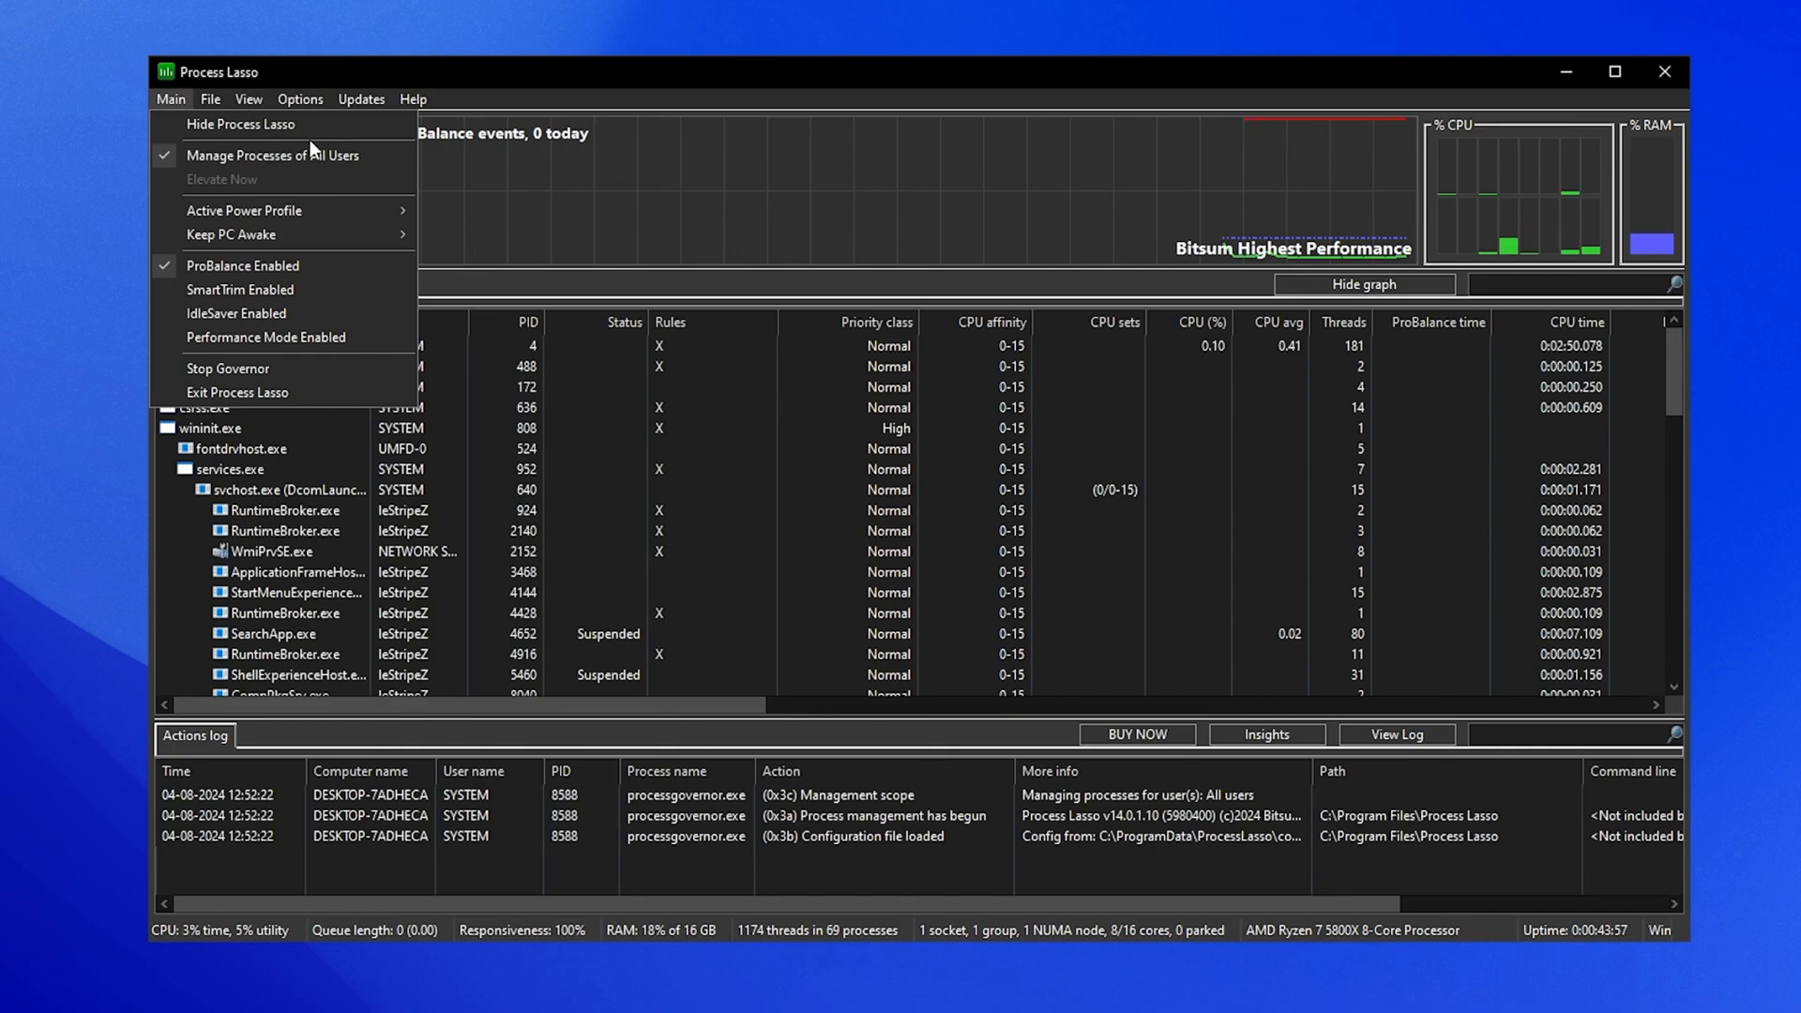
- Set Options > General > Refresh Interval (Governor) to 5 seconds
left_click(300, 99)
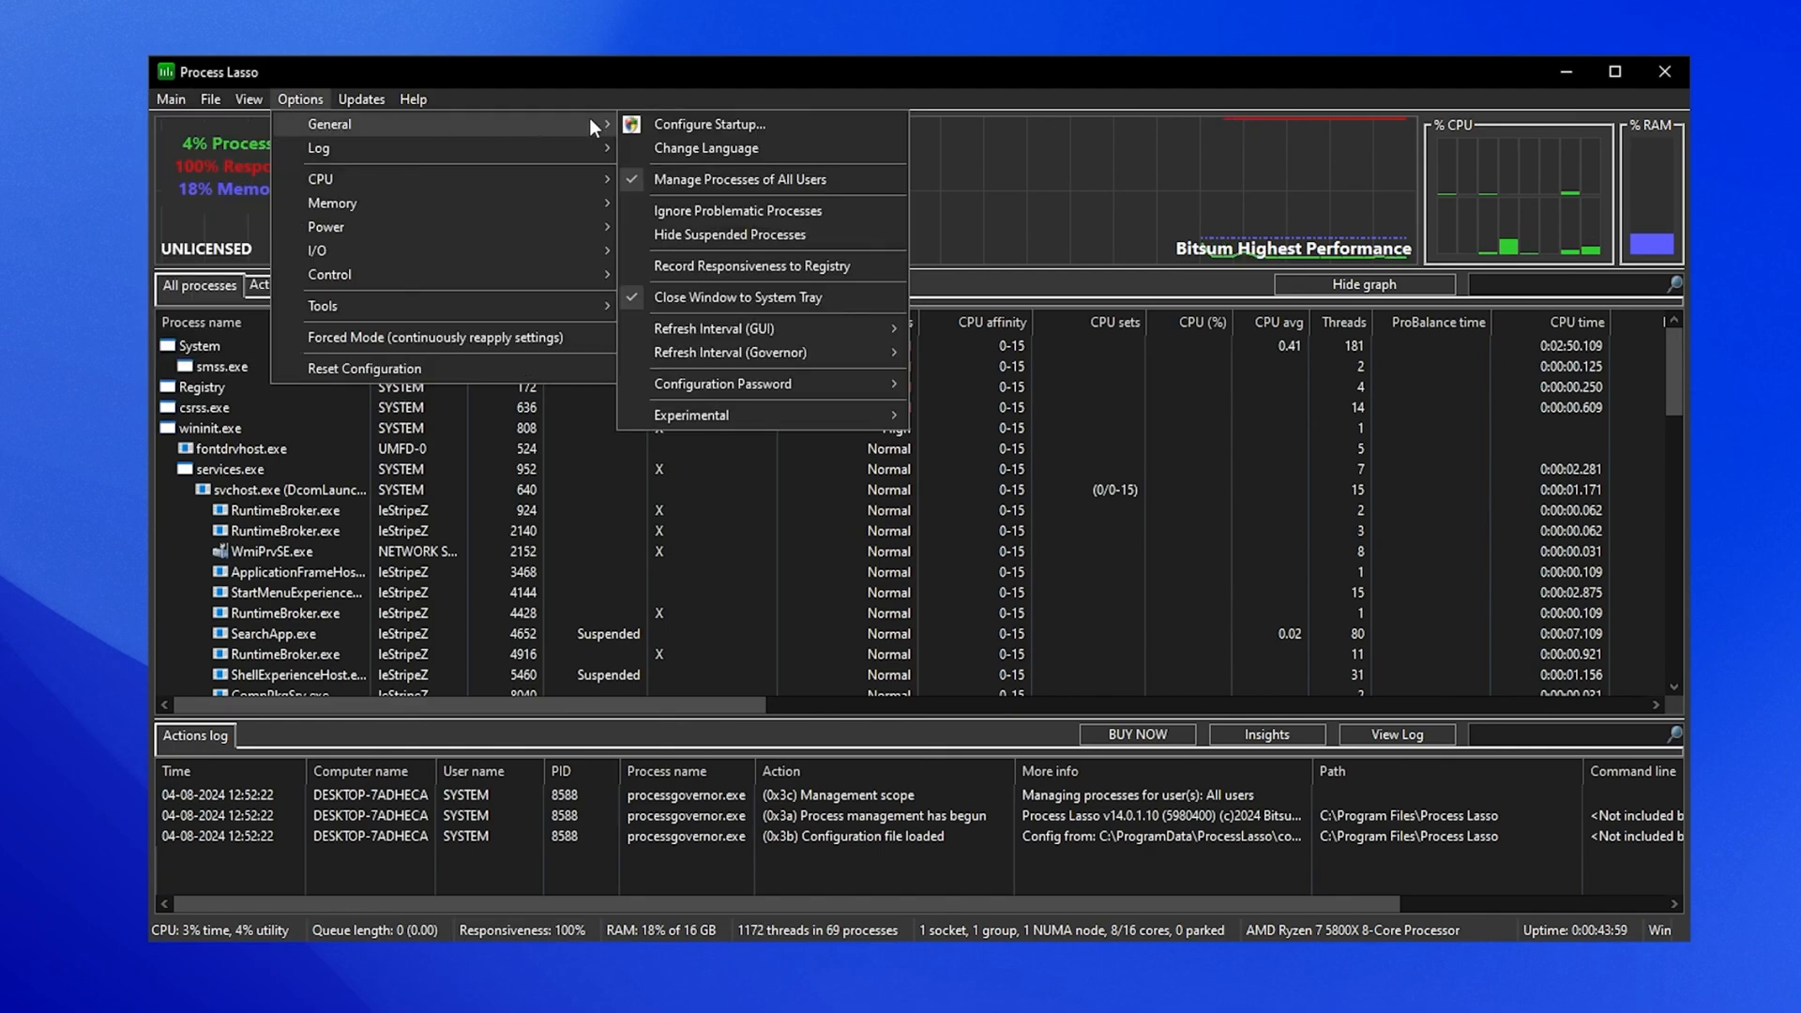
mouse_move(736, 330)
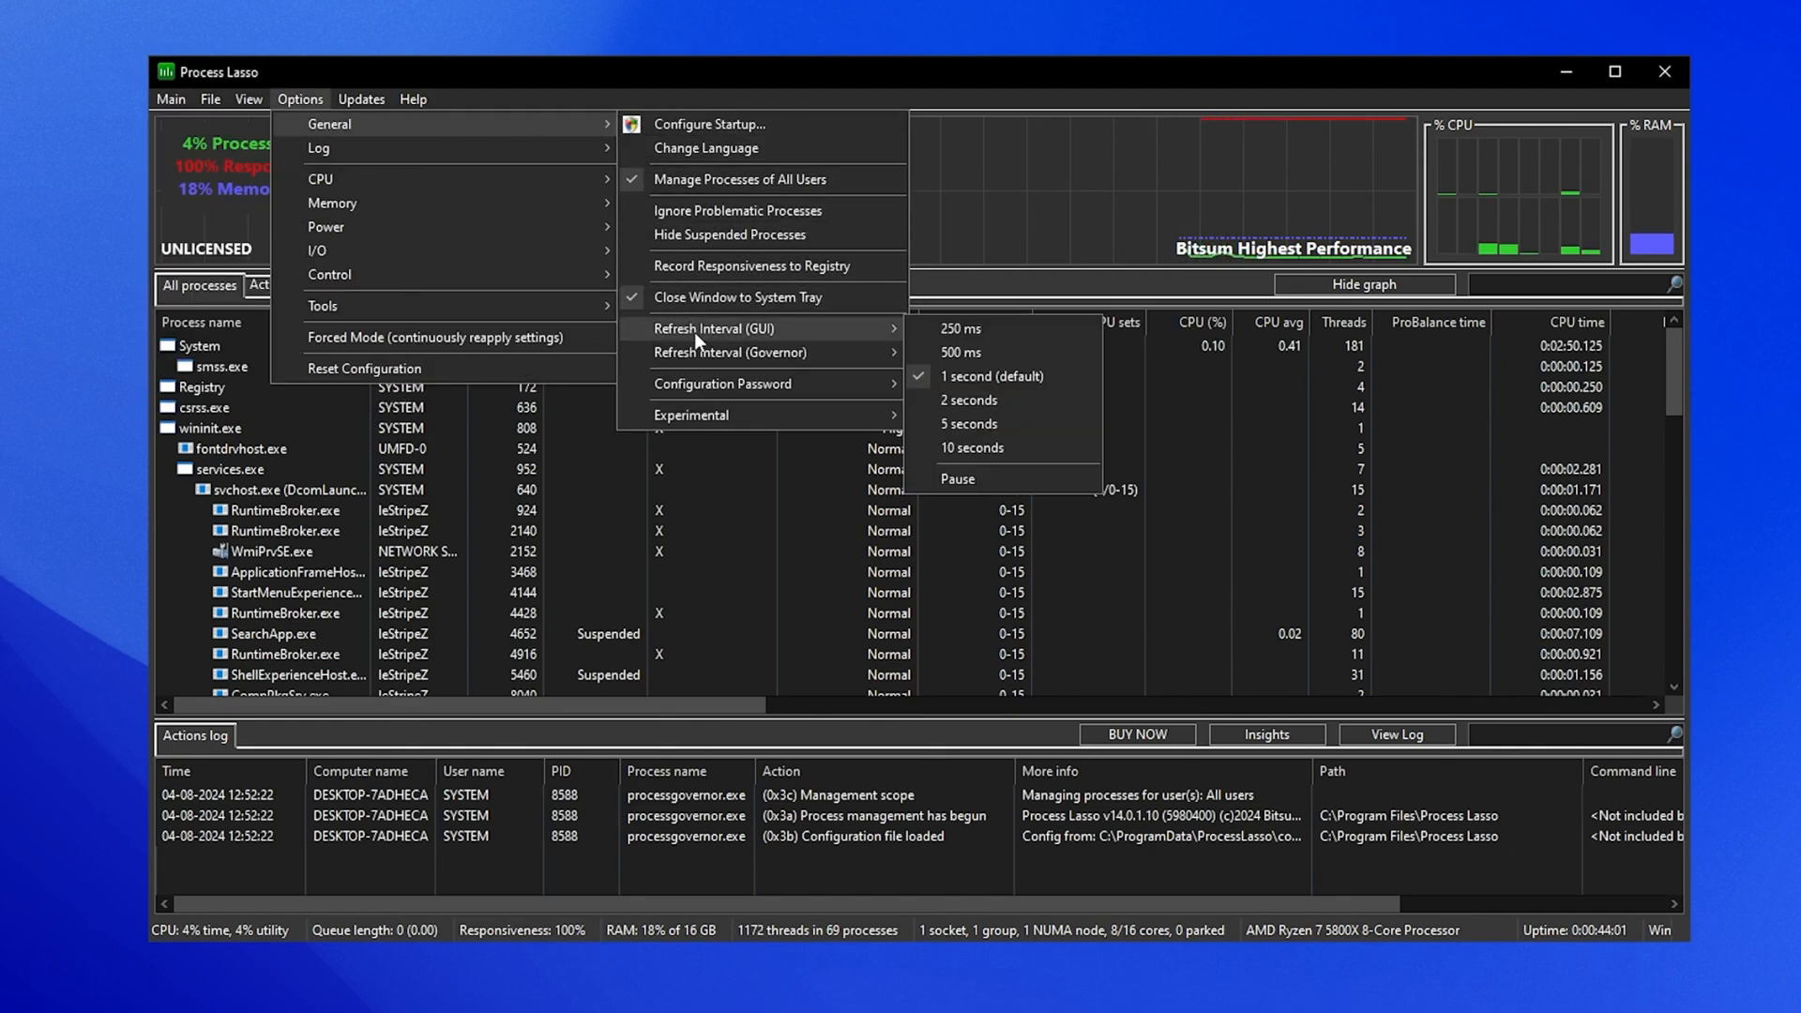
mouse_move(962, 424)
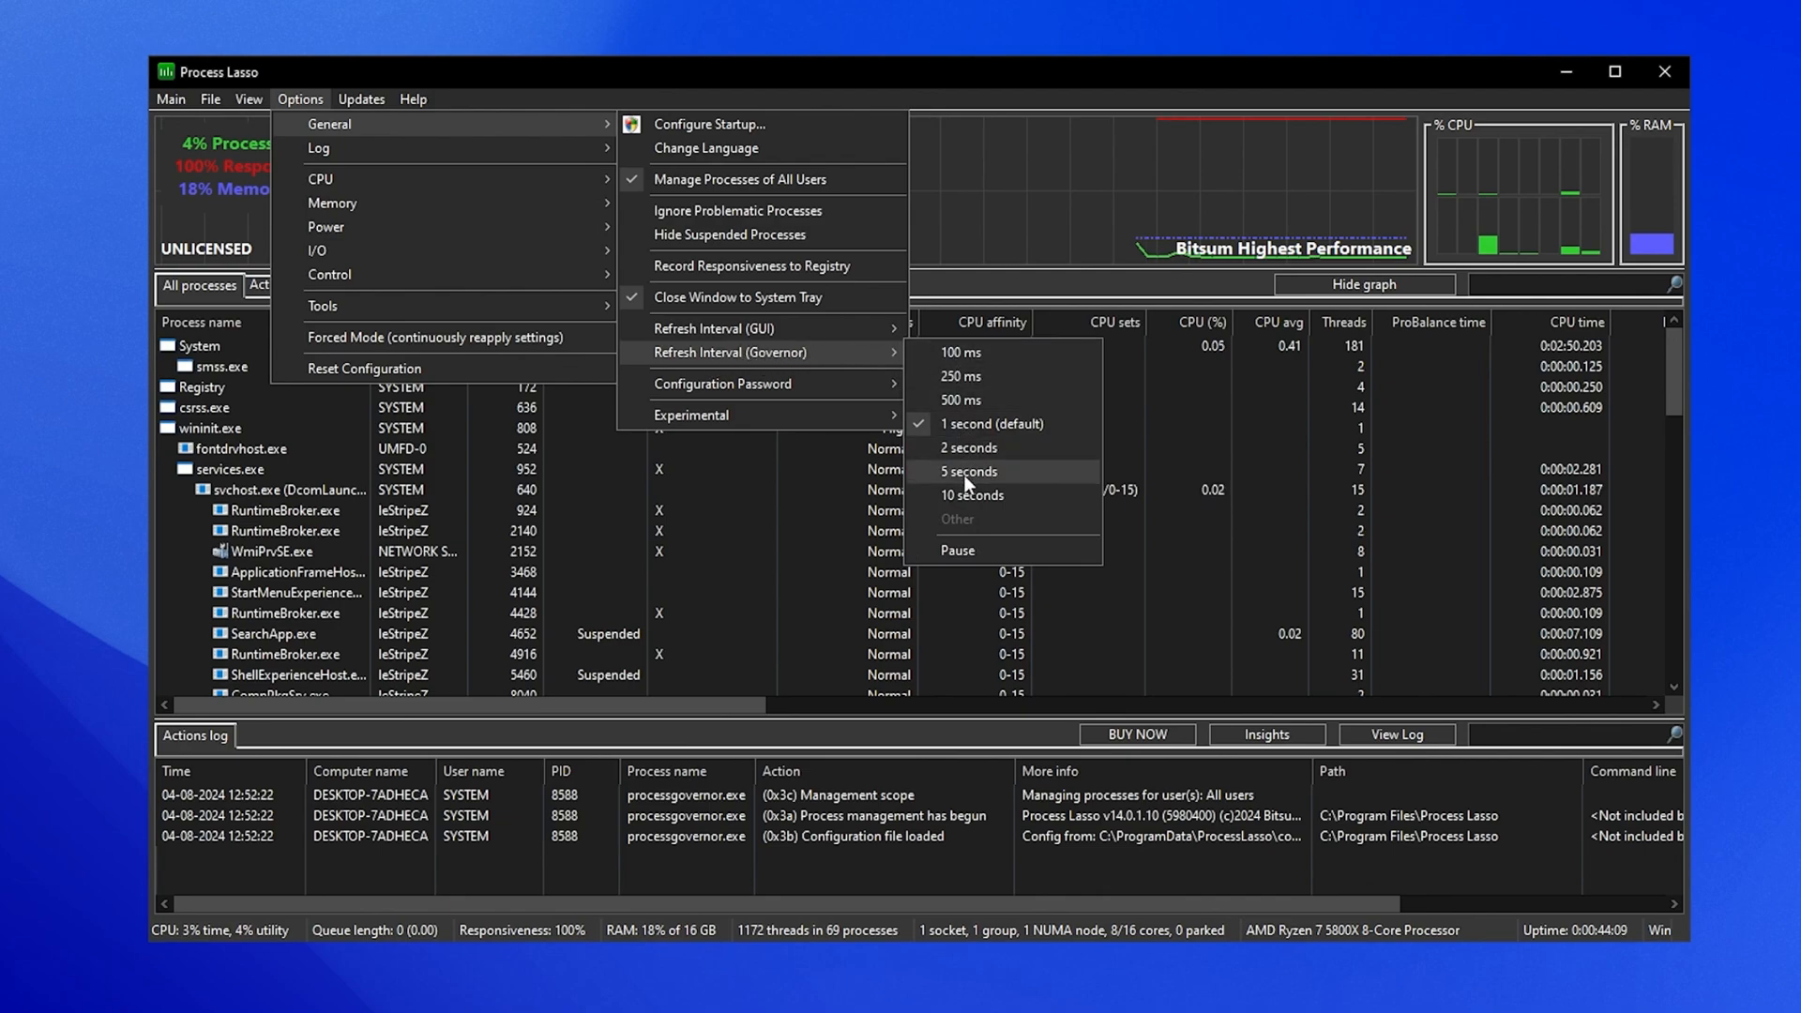
left_click(968, 471)
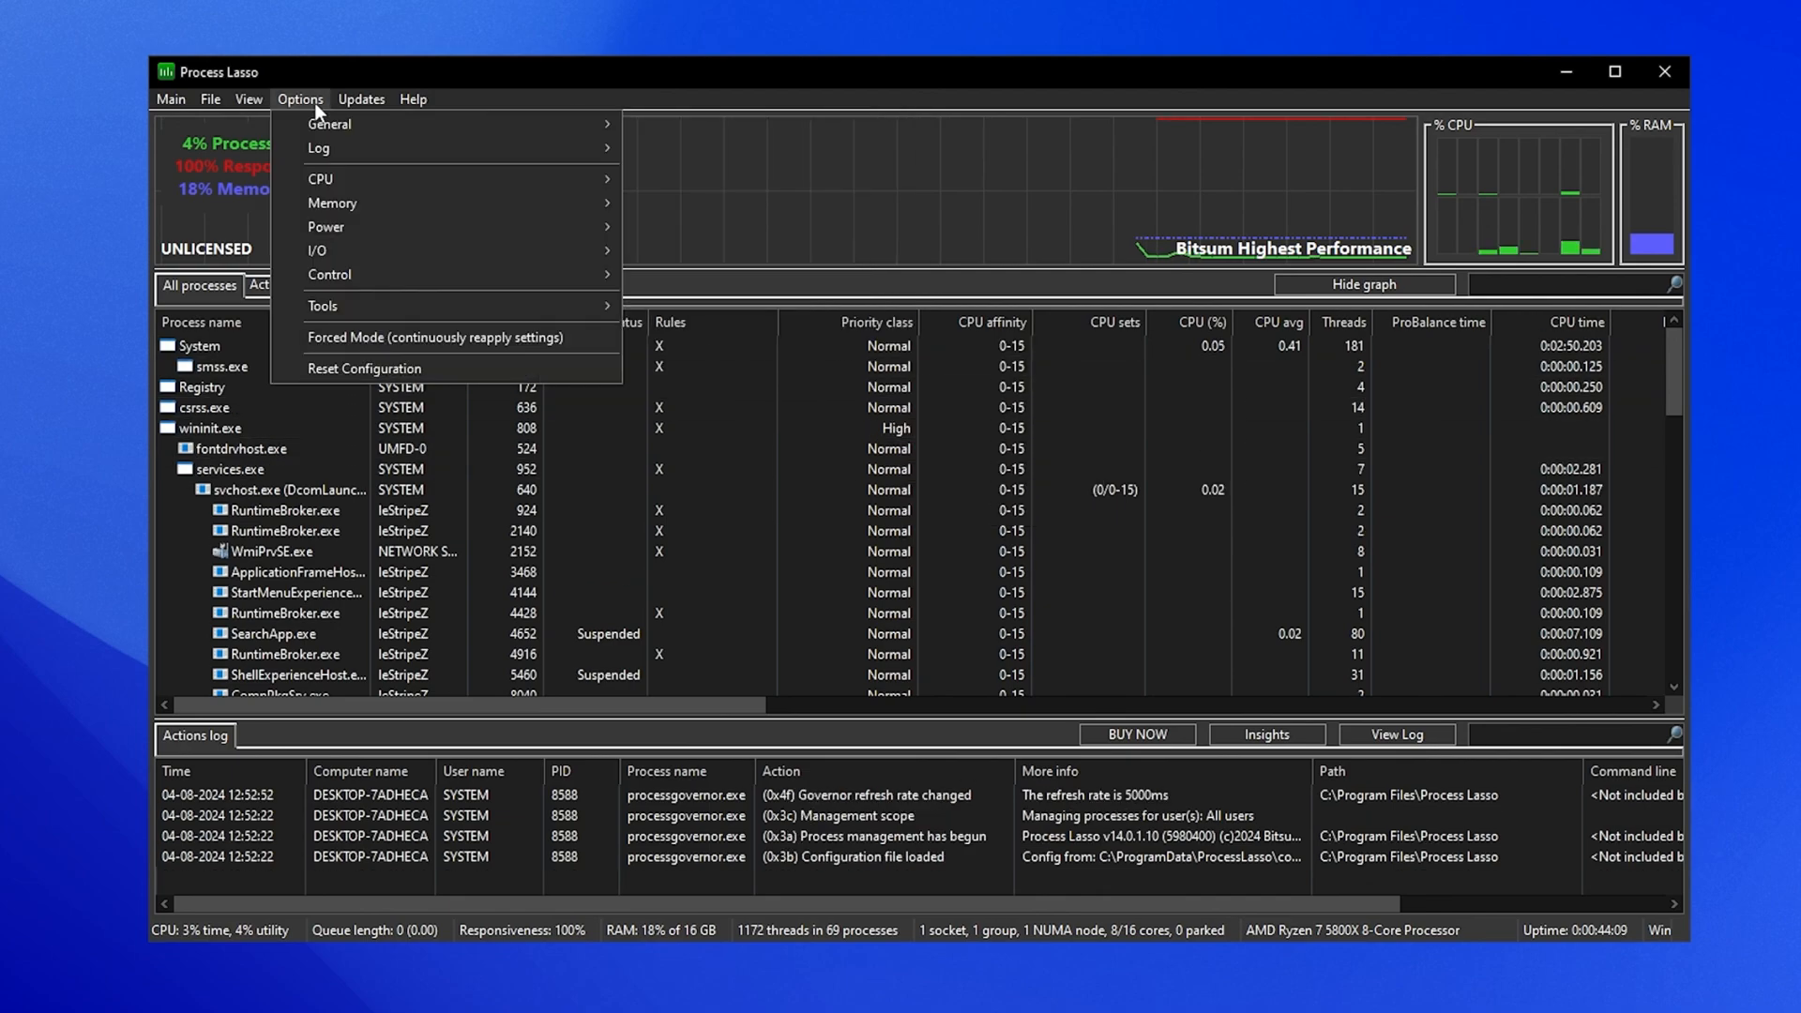
left_click(319, 178)
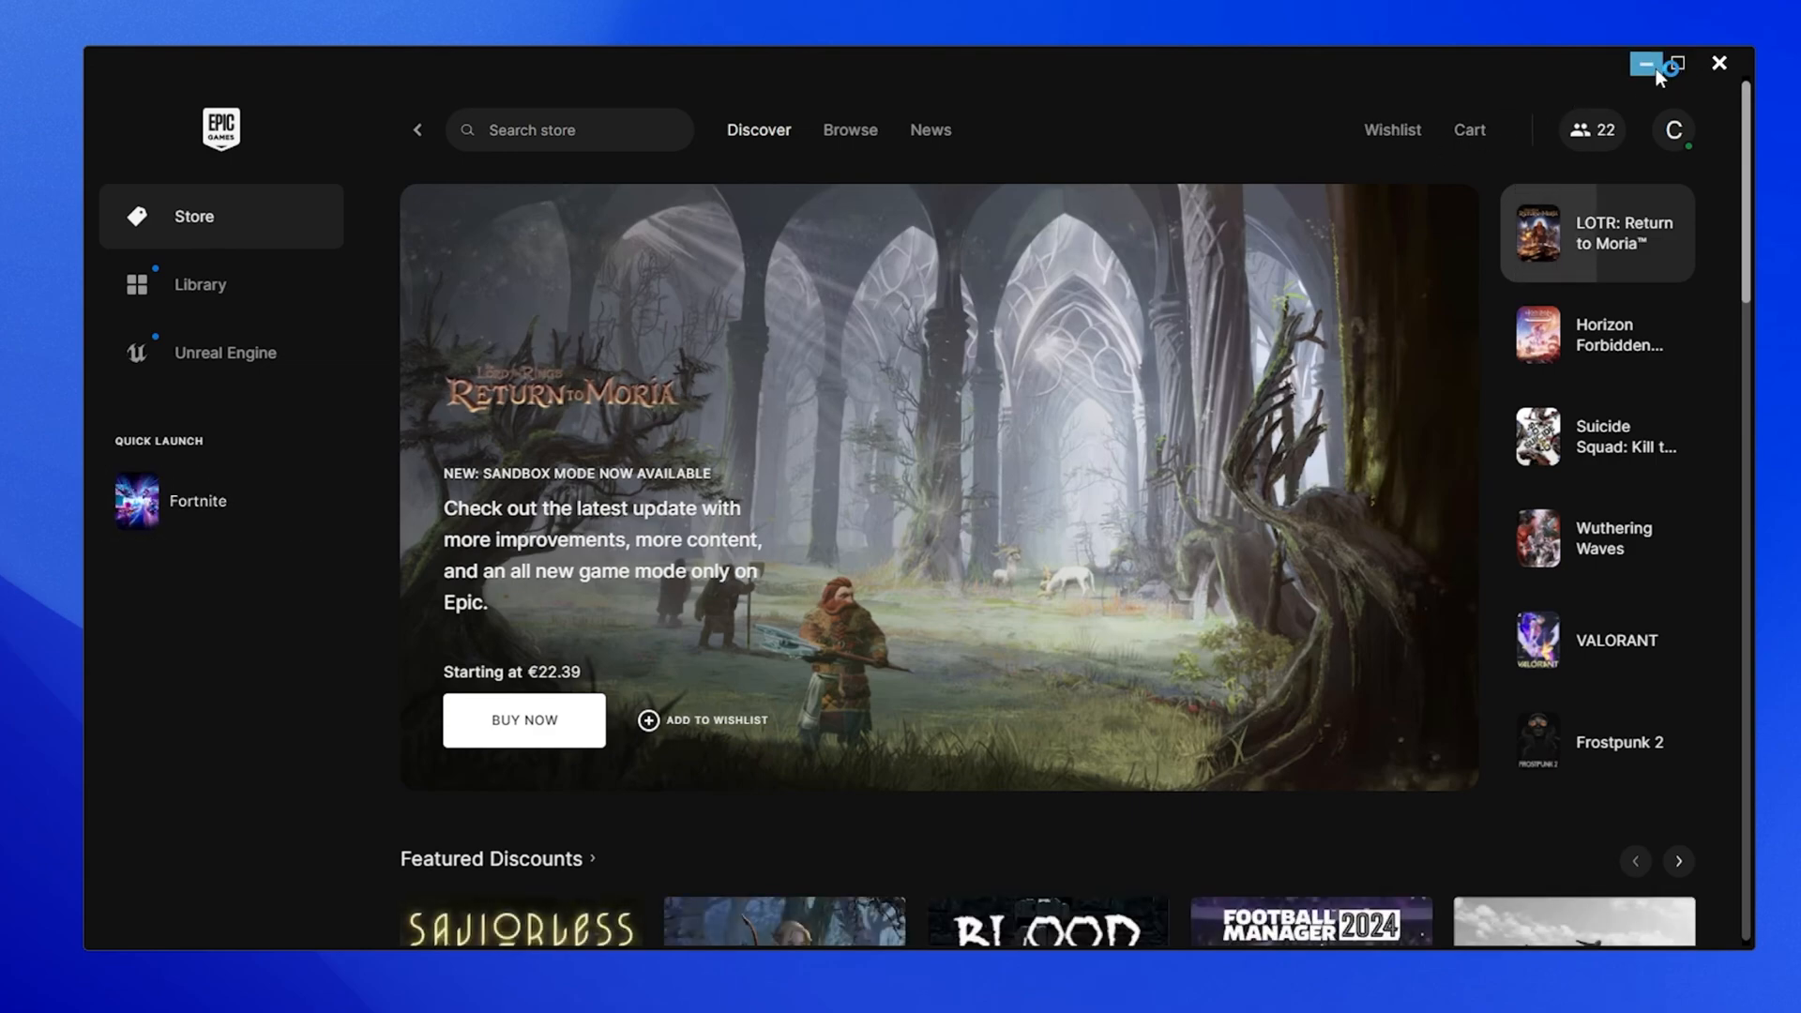
- Minimize the launcher and check Fortnite's video settings: Fullscreen, 1920 x 1080
left_click(196, 501)
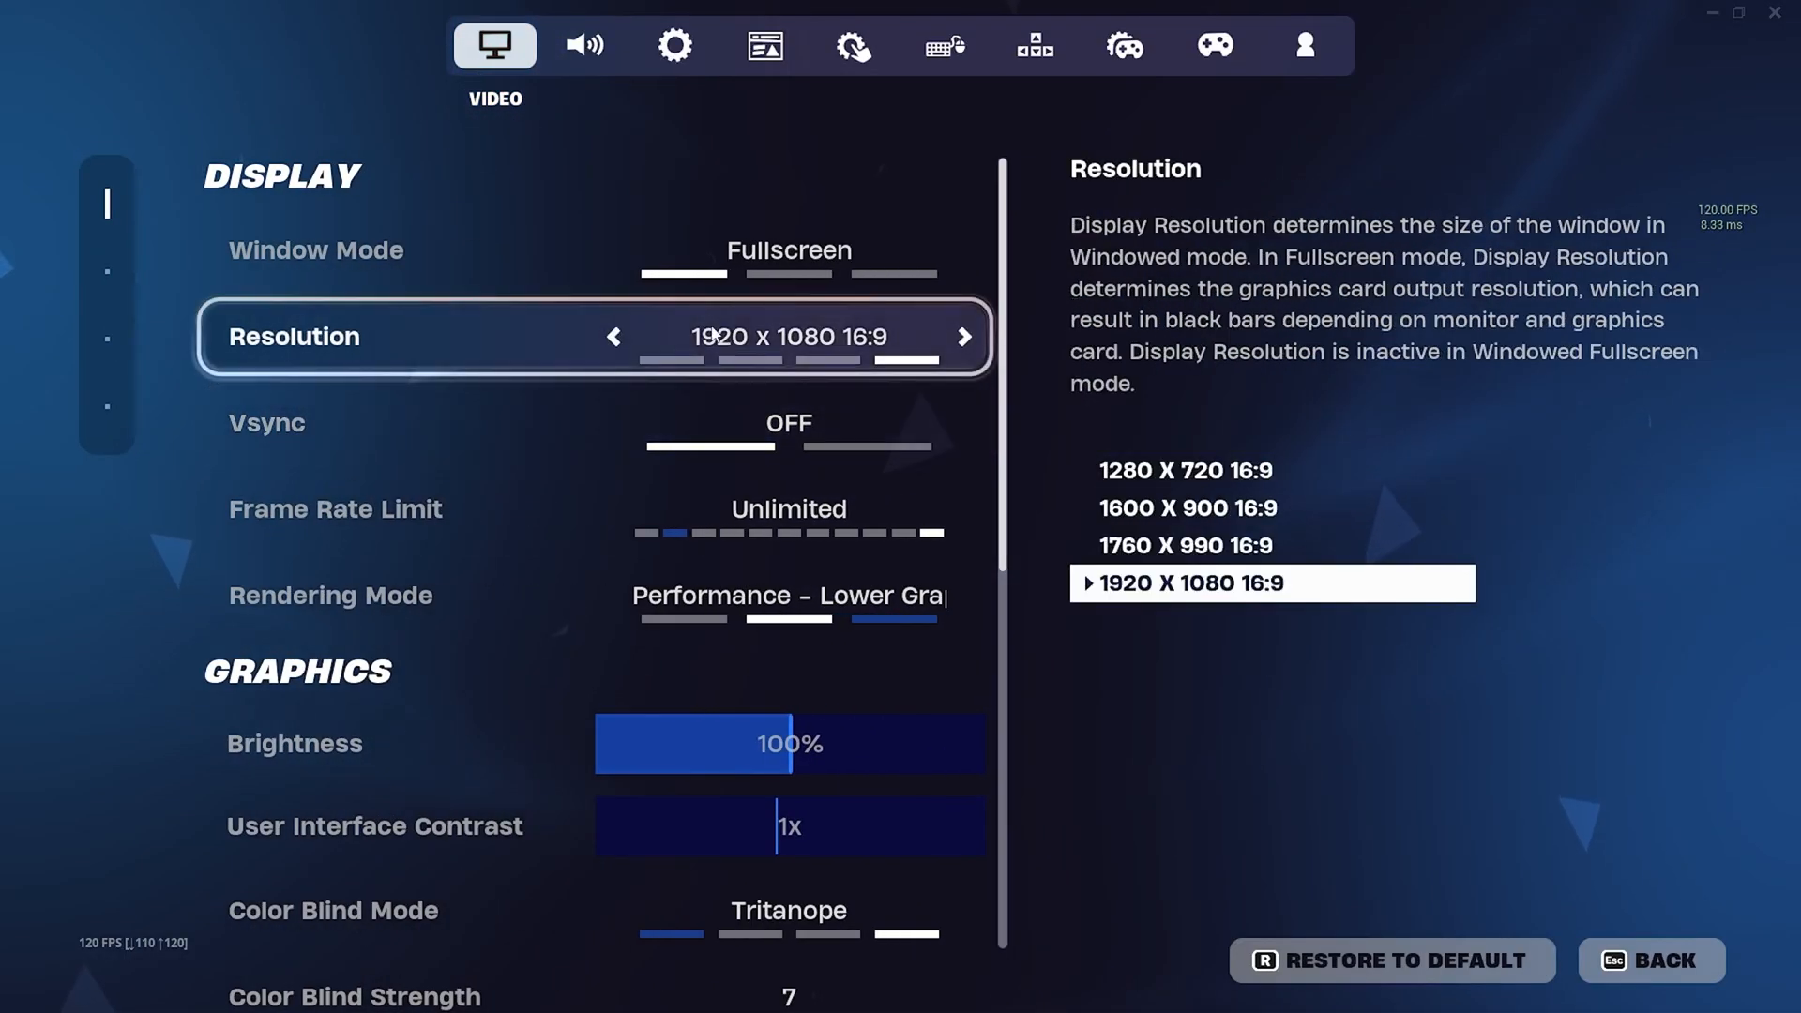
left_click(614, 337)
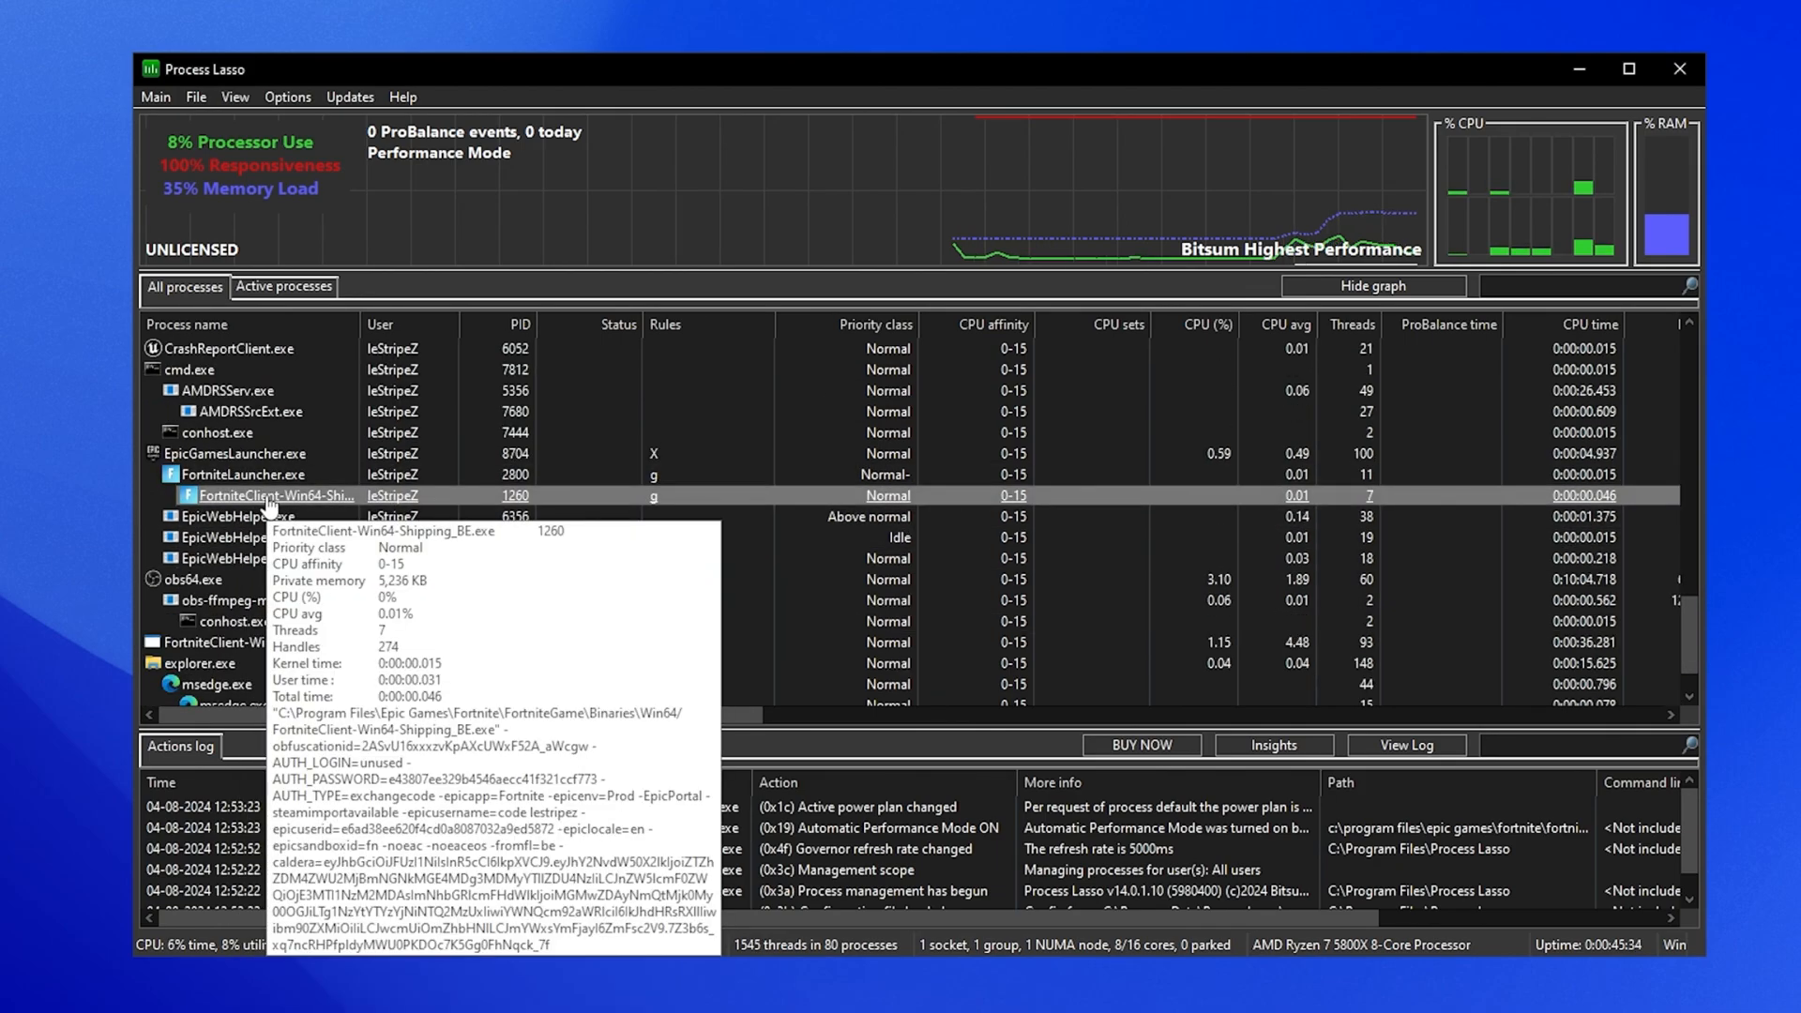
- Set FortniteClient-Win64-Shipping's CPU priority to Always High
right_click(275, 495)
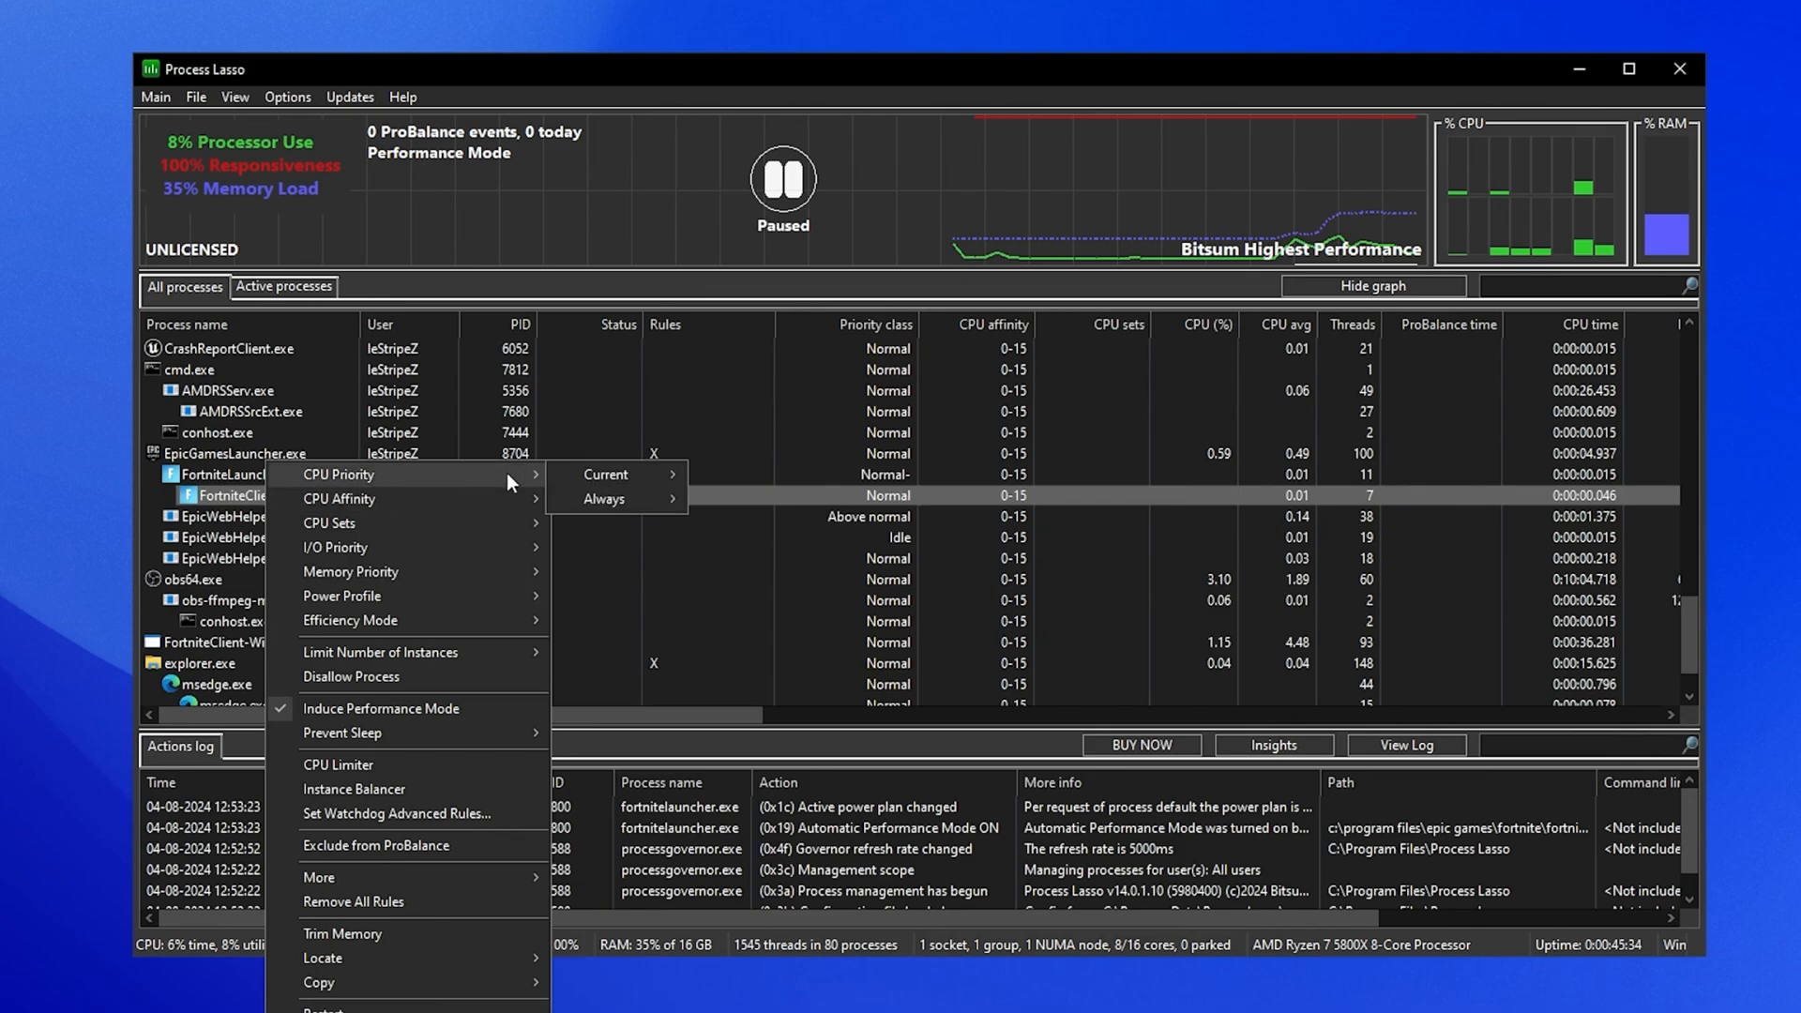
mouse_move(604, 498)
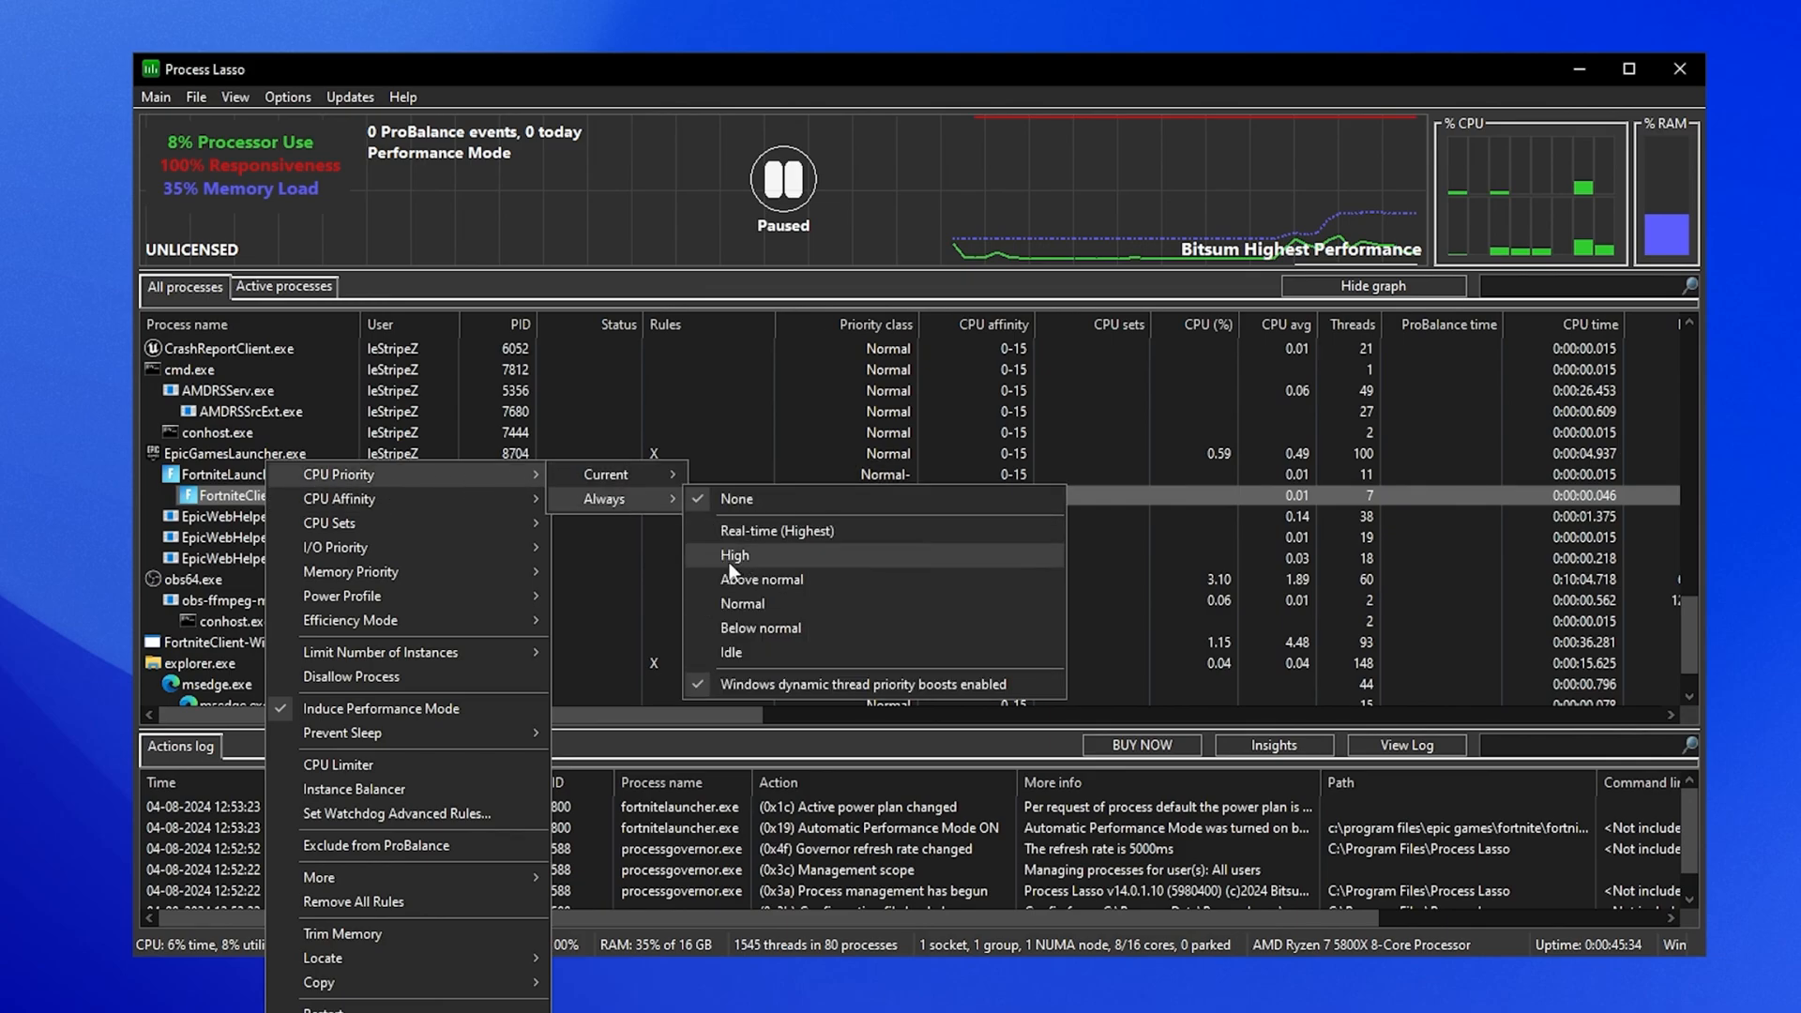
left_click(733, 555)
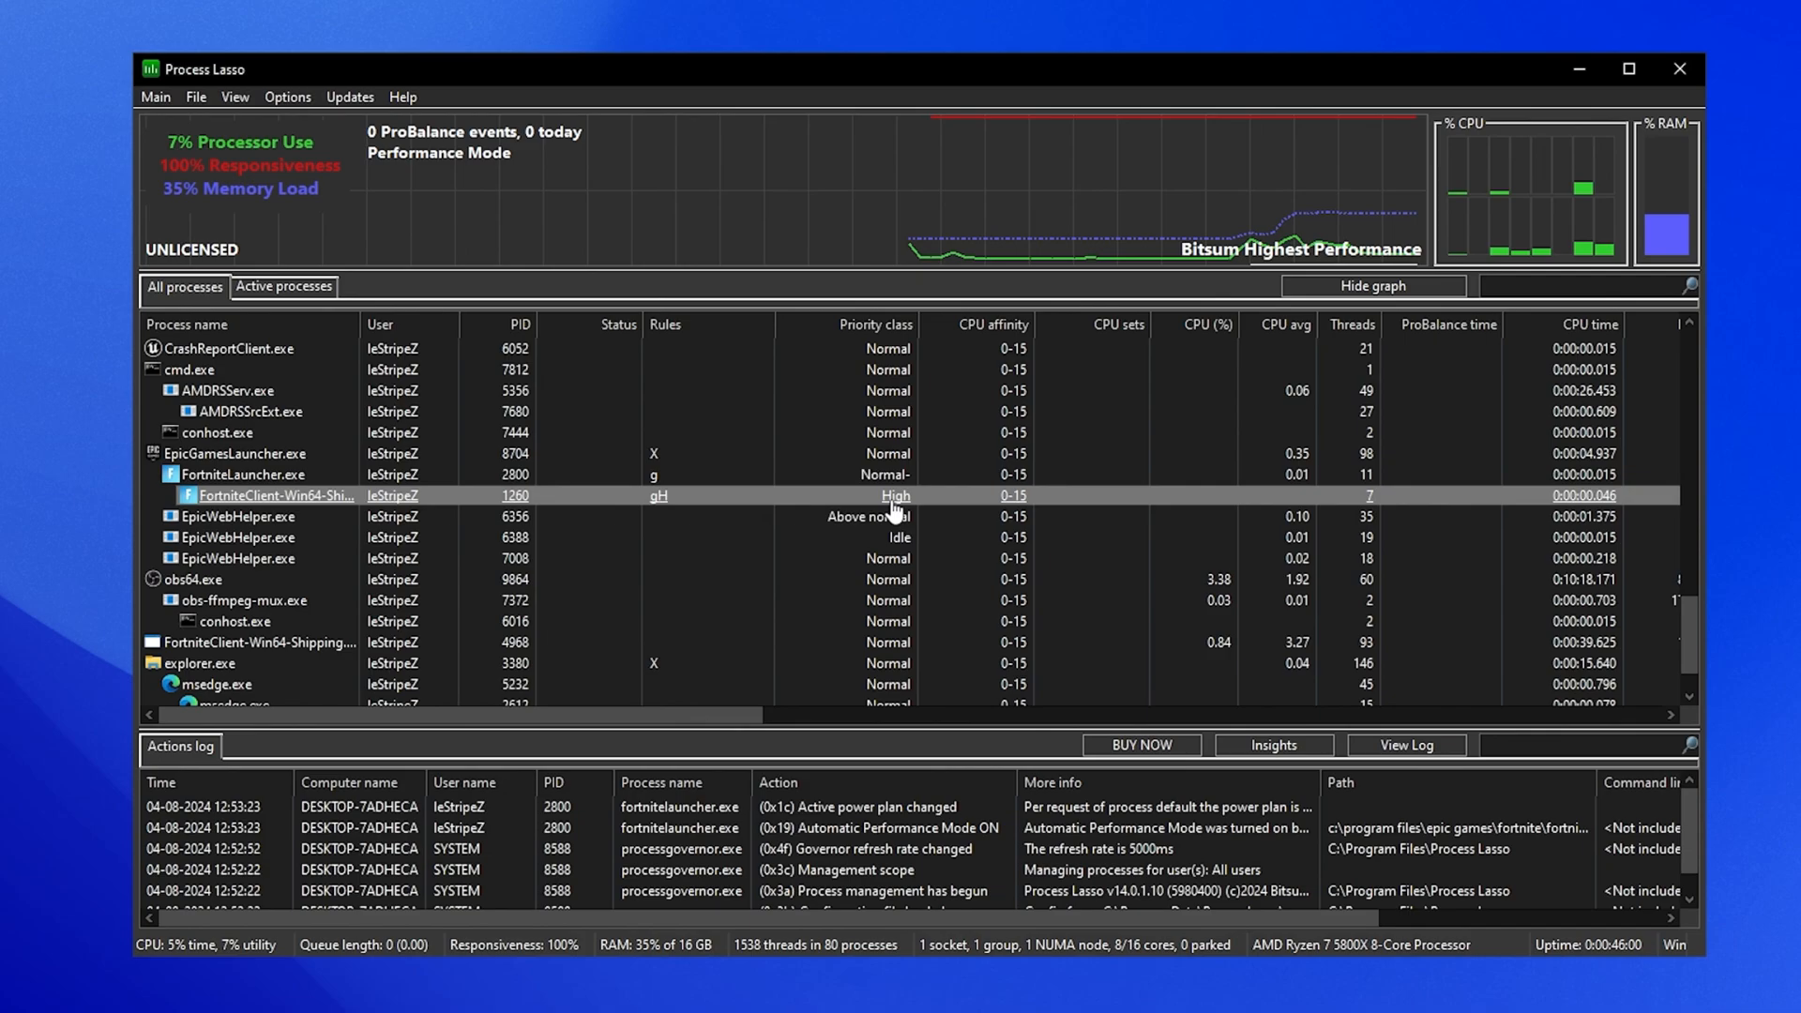
right_click(276, 495)
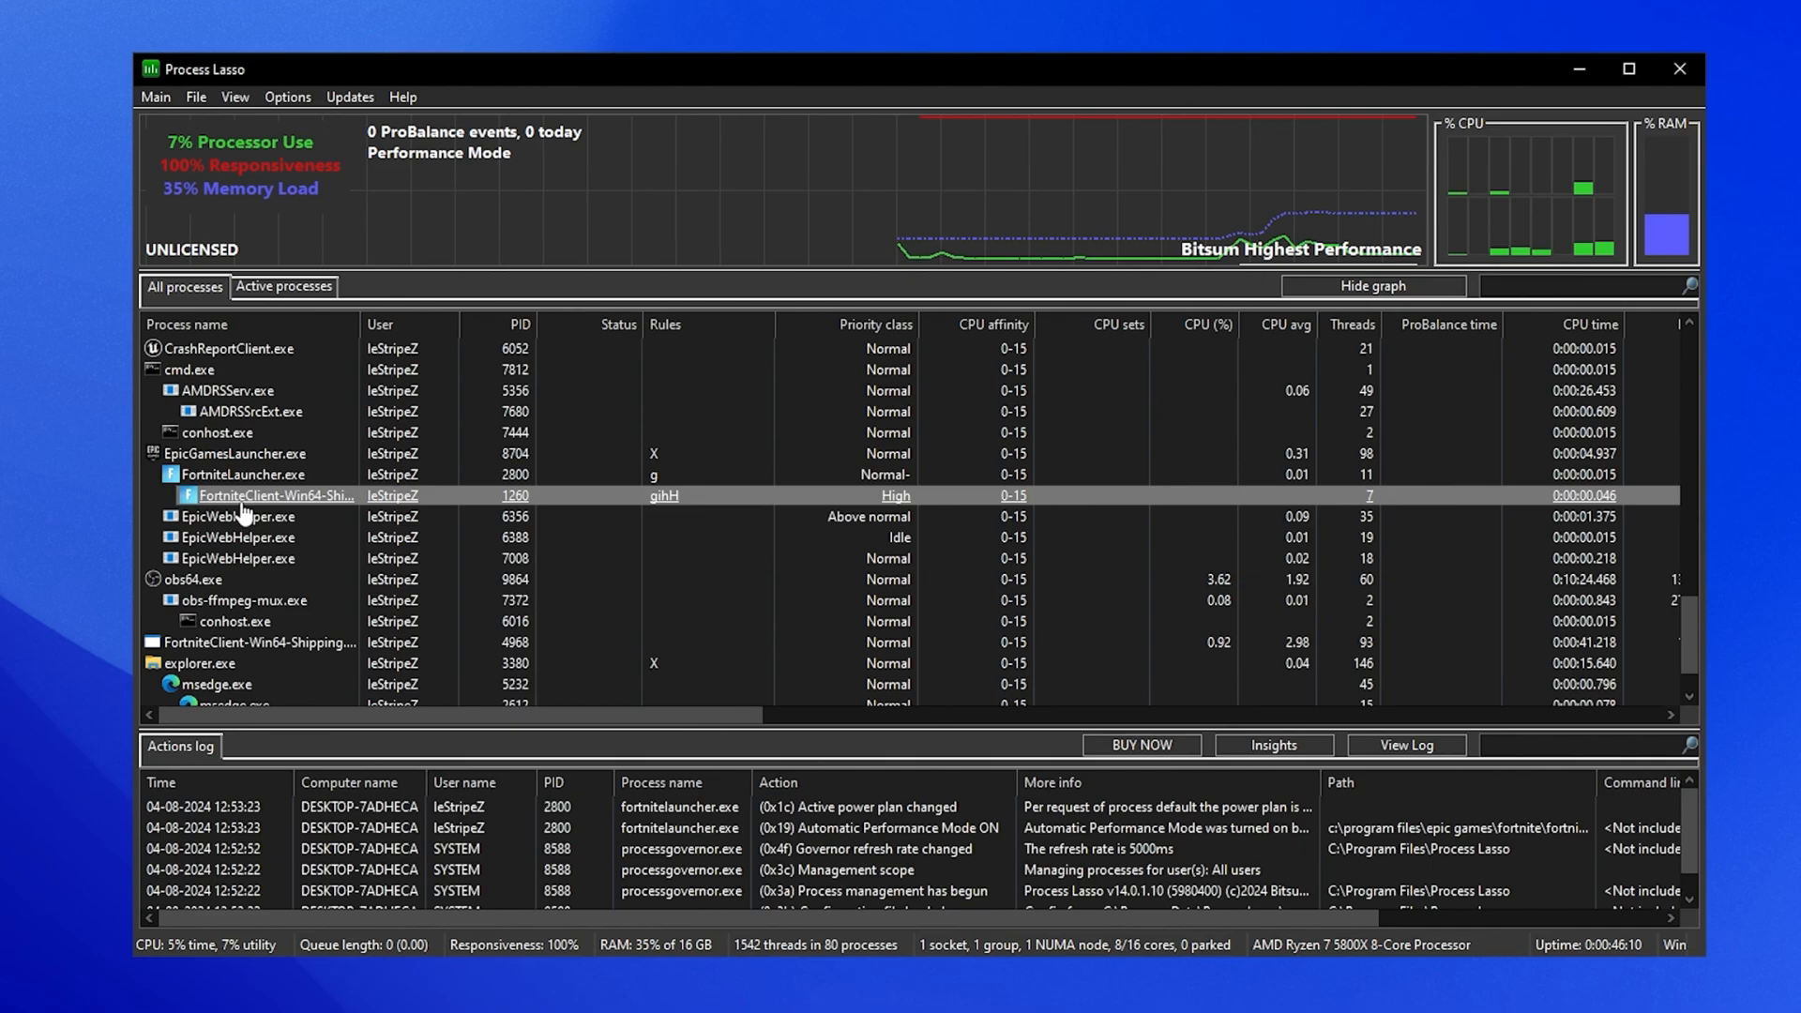
- Give the Fortnite client the Bitsum Highest Performance power plan and always disable SMT
right_click(276, 495)
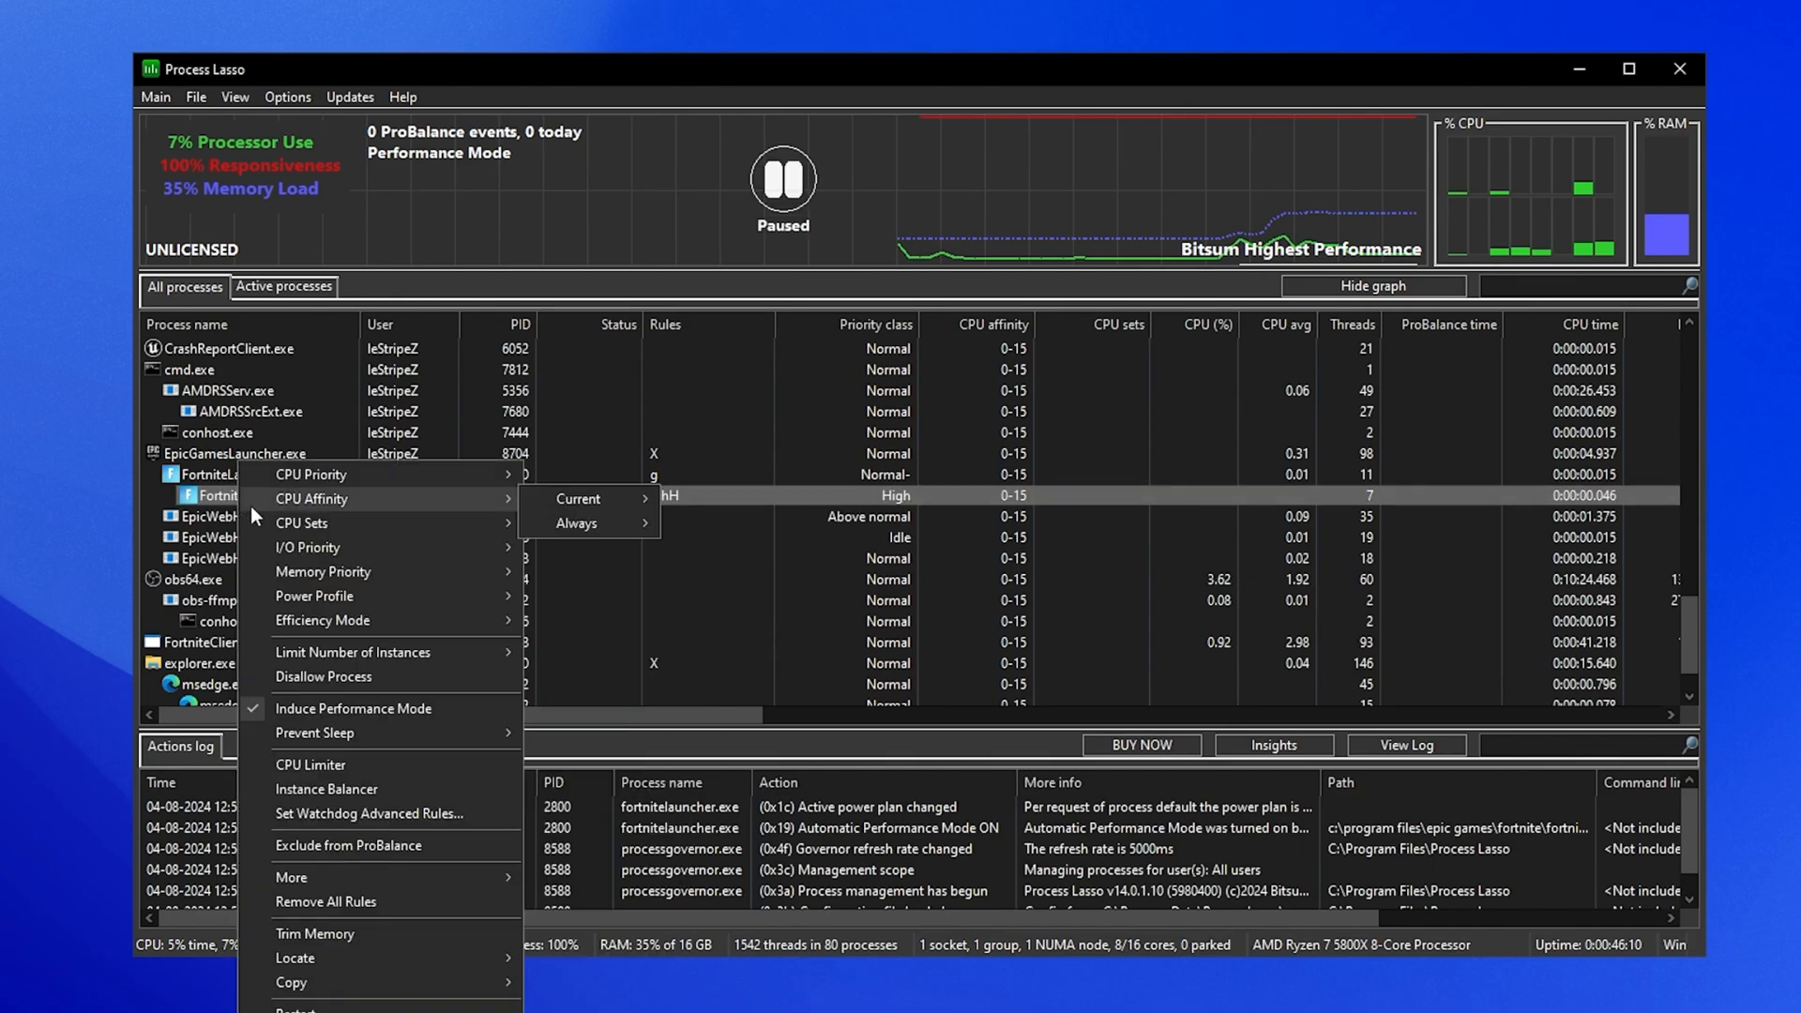
left_click(313, 597)
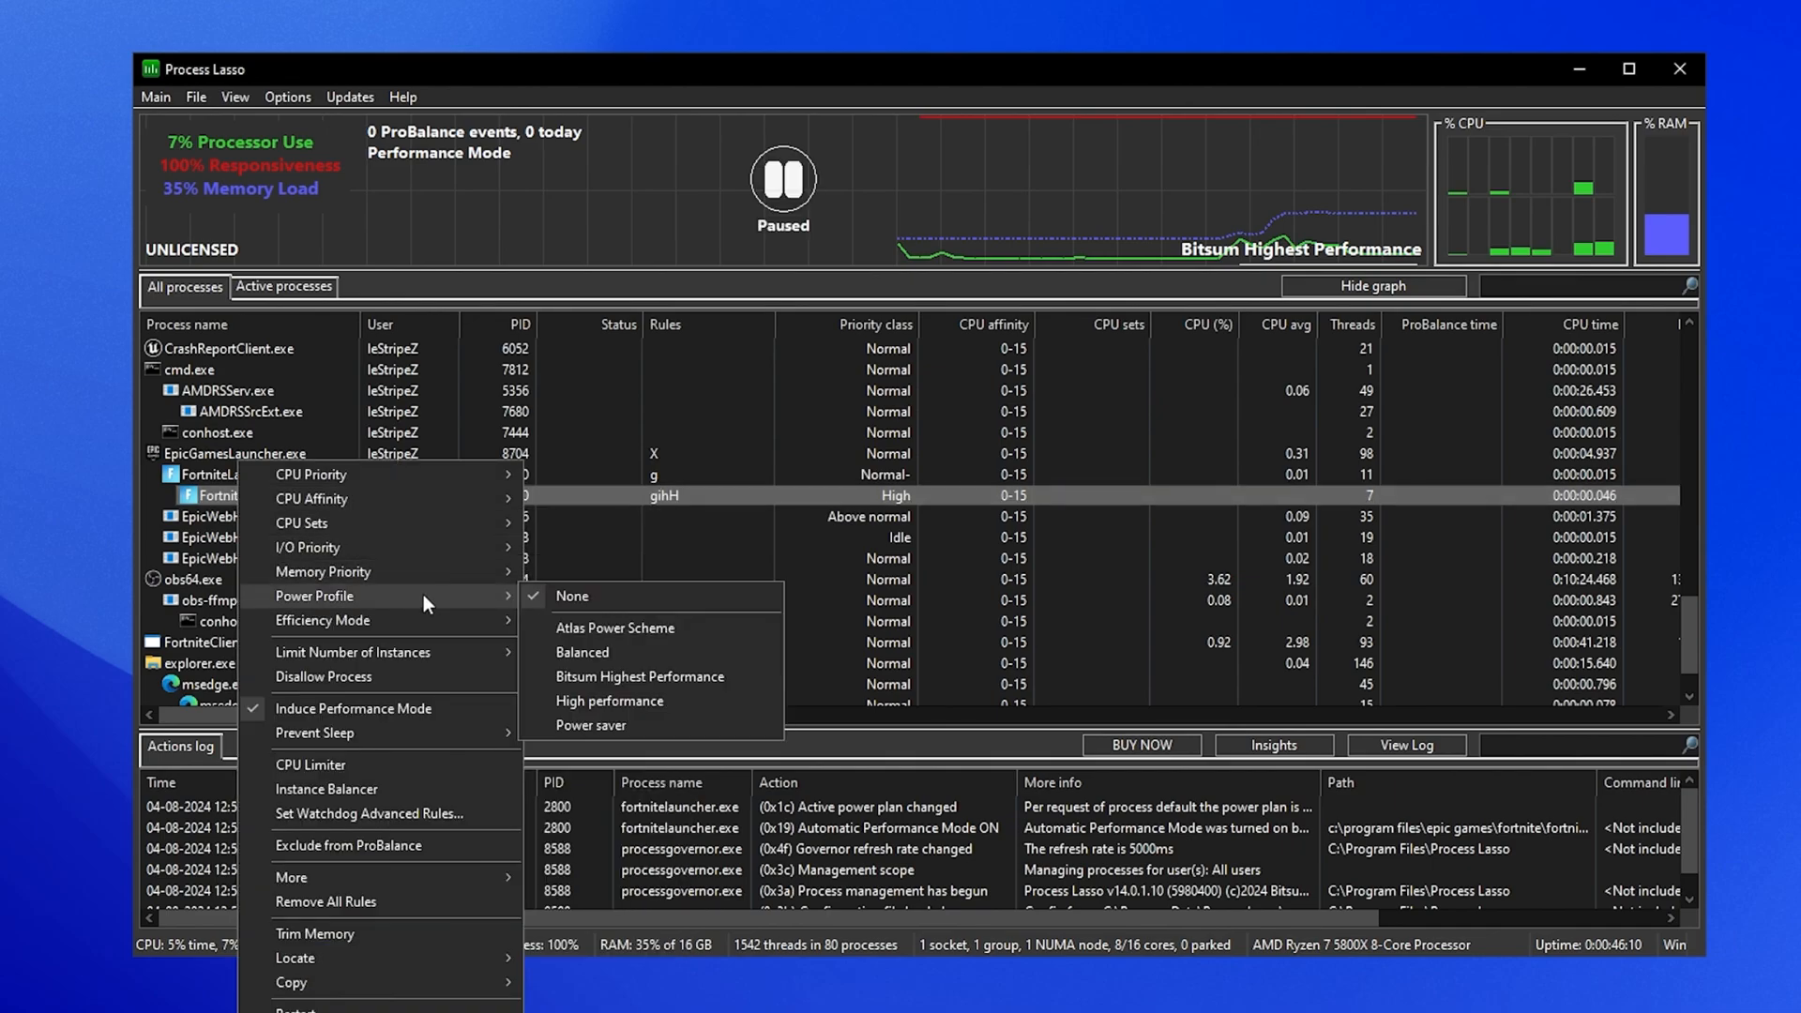
mouse_move(669, 690)
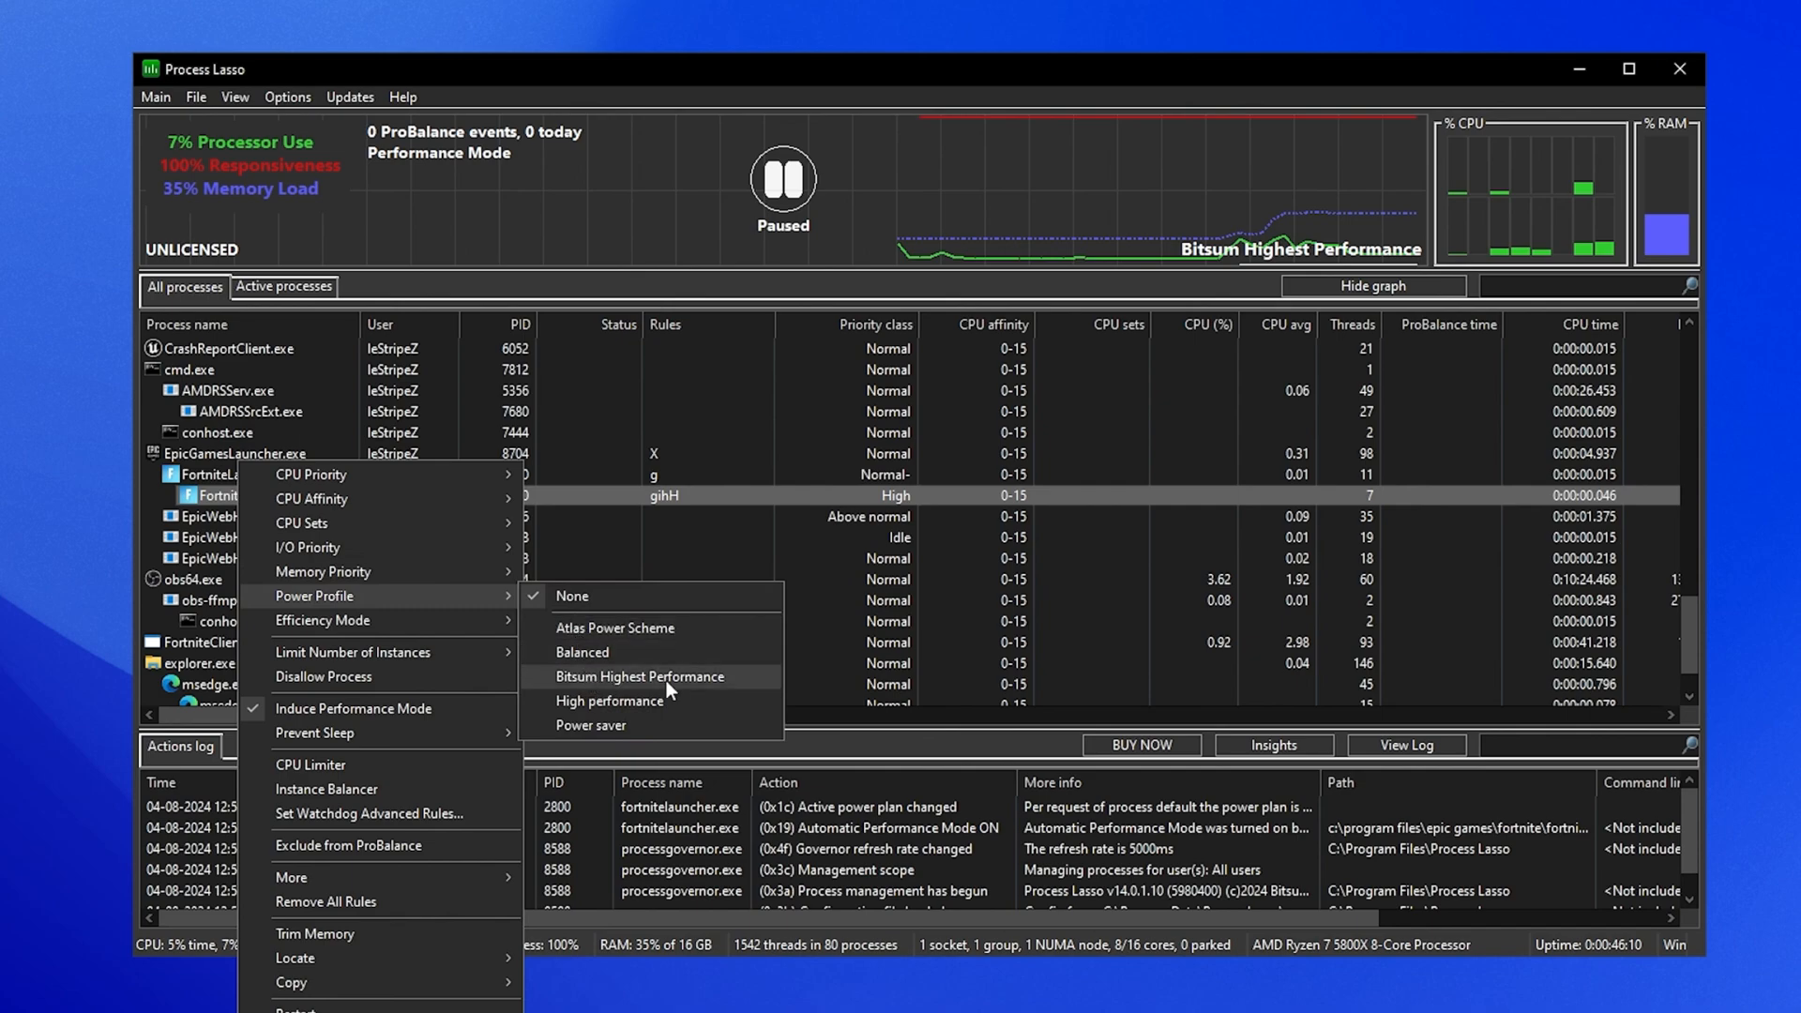
mouse_move(618, 677)
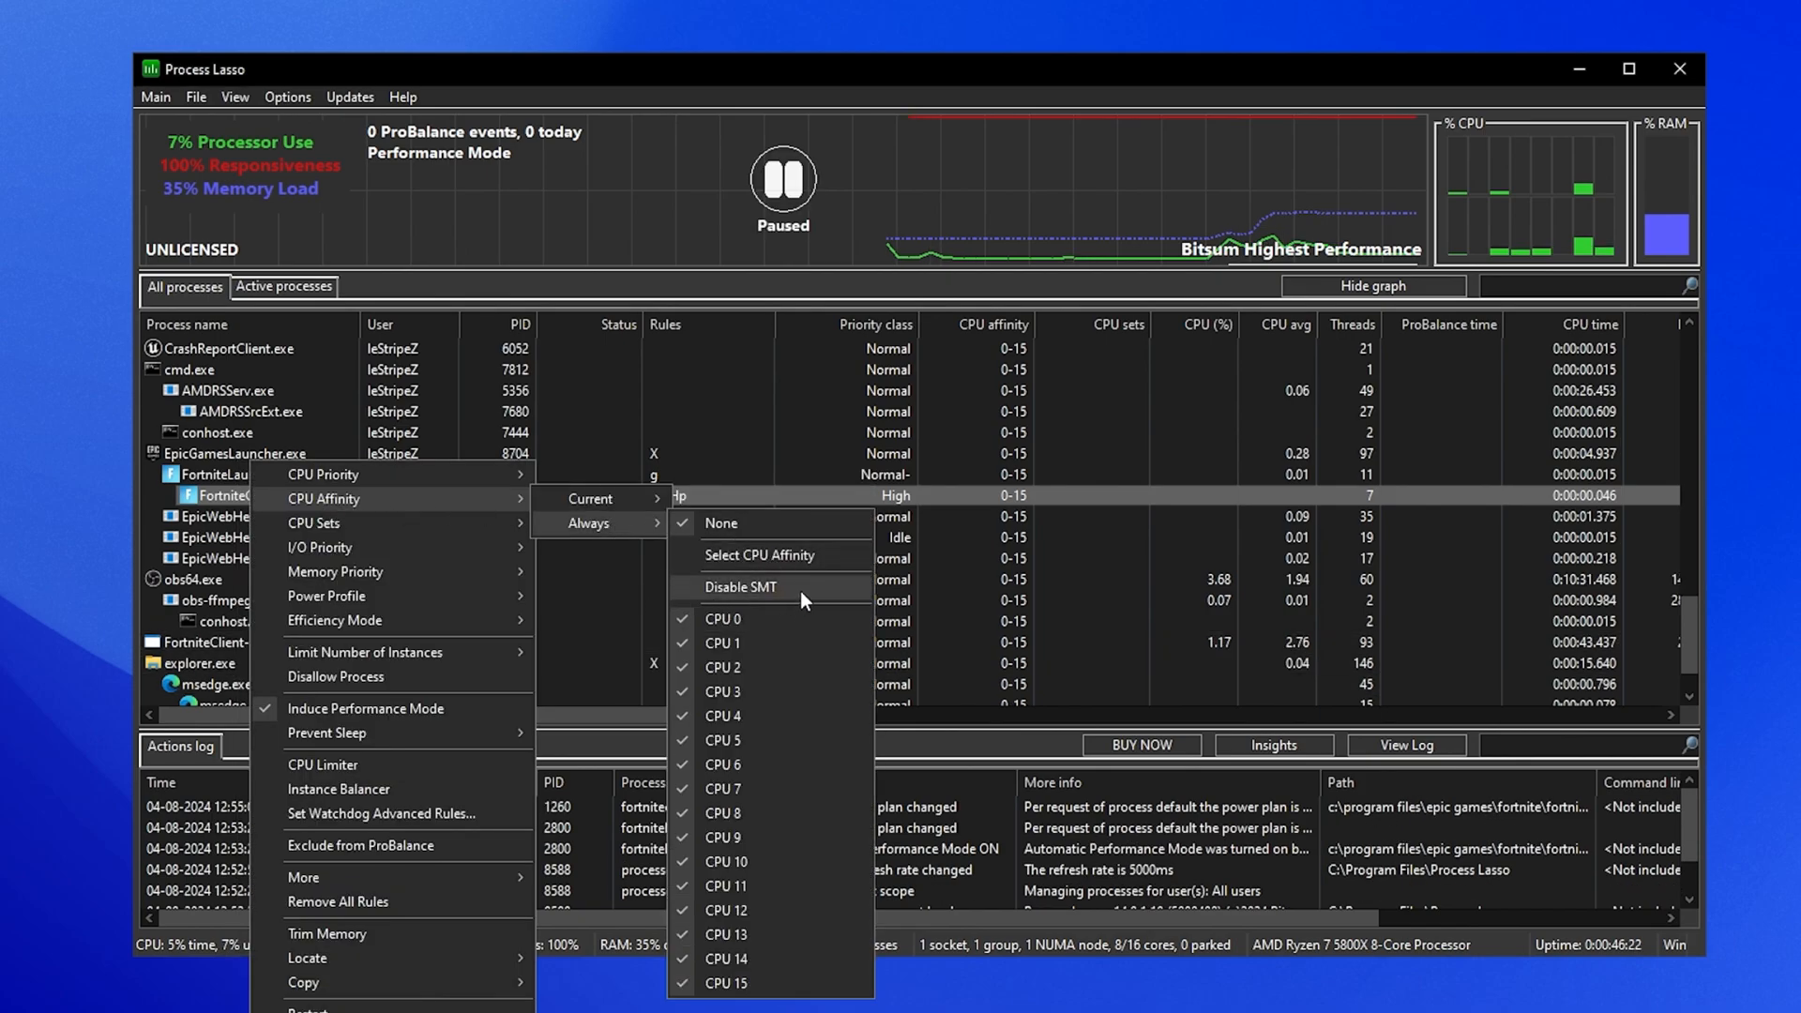
mouse_move(760, 602)
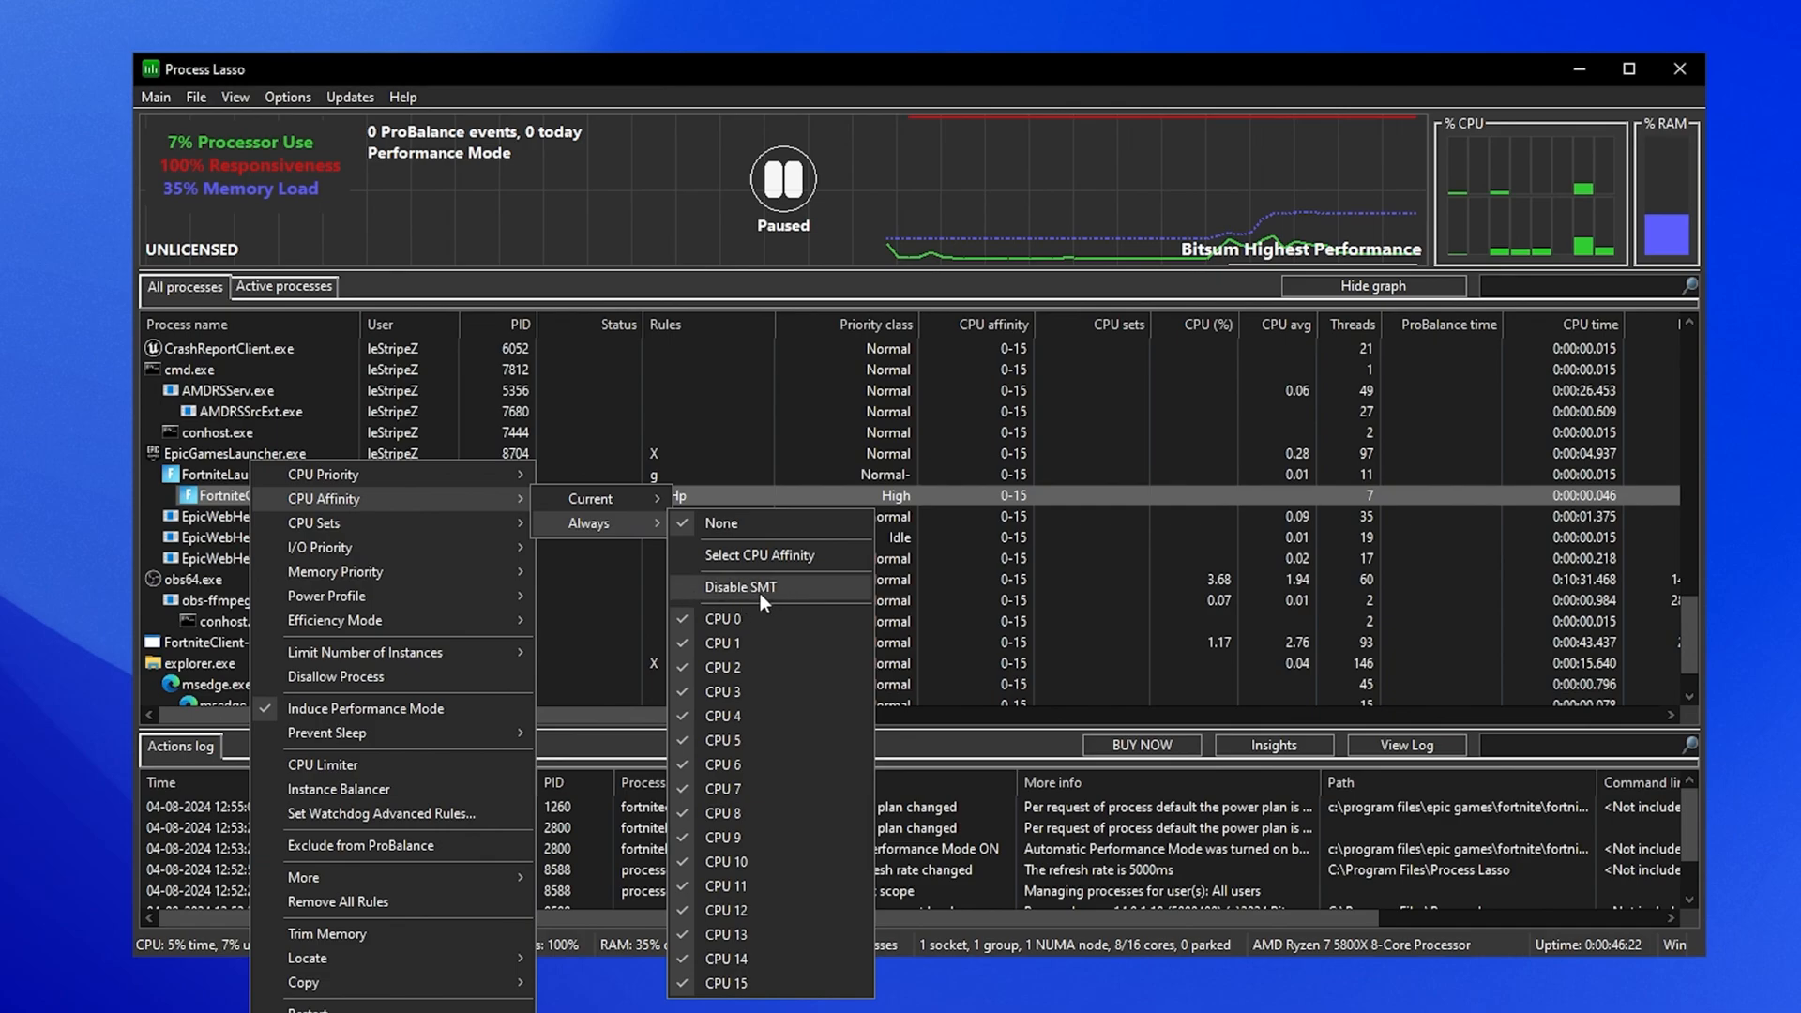
left_click(741, 587)
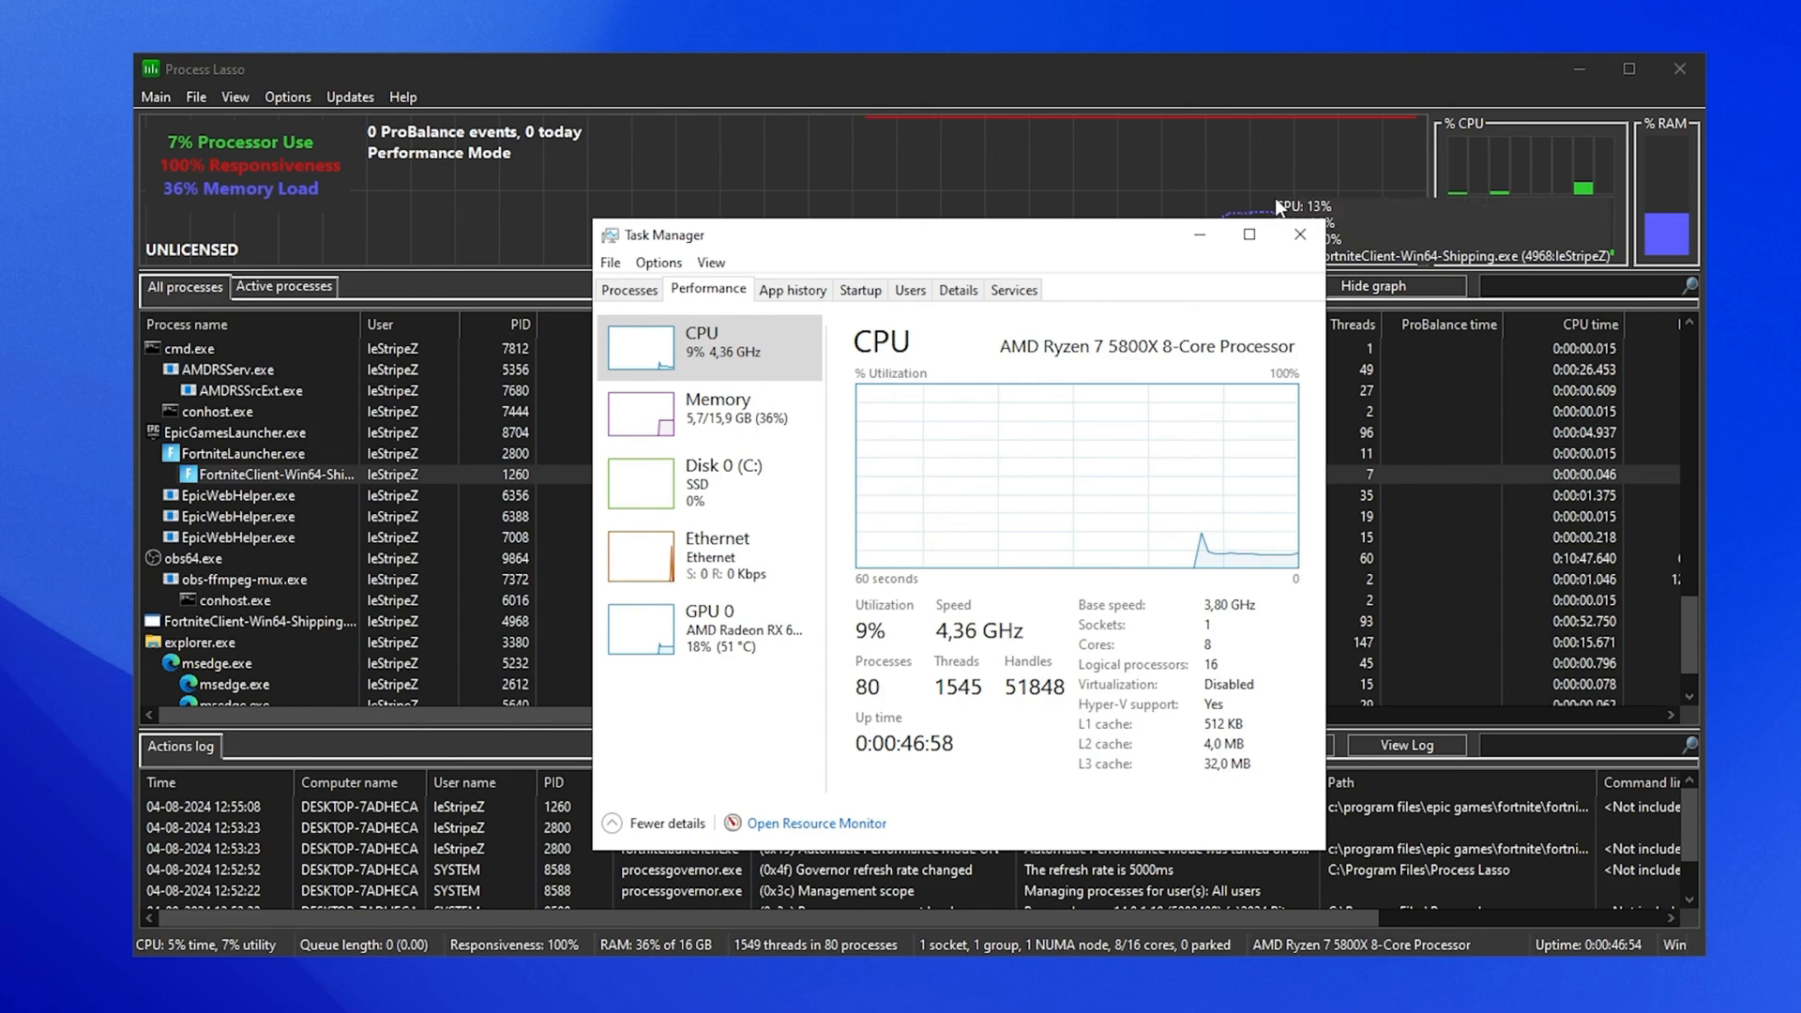
- View Task Manager's CPU details: 8 cores, 16 logical processors
left_click(1299, 234)
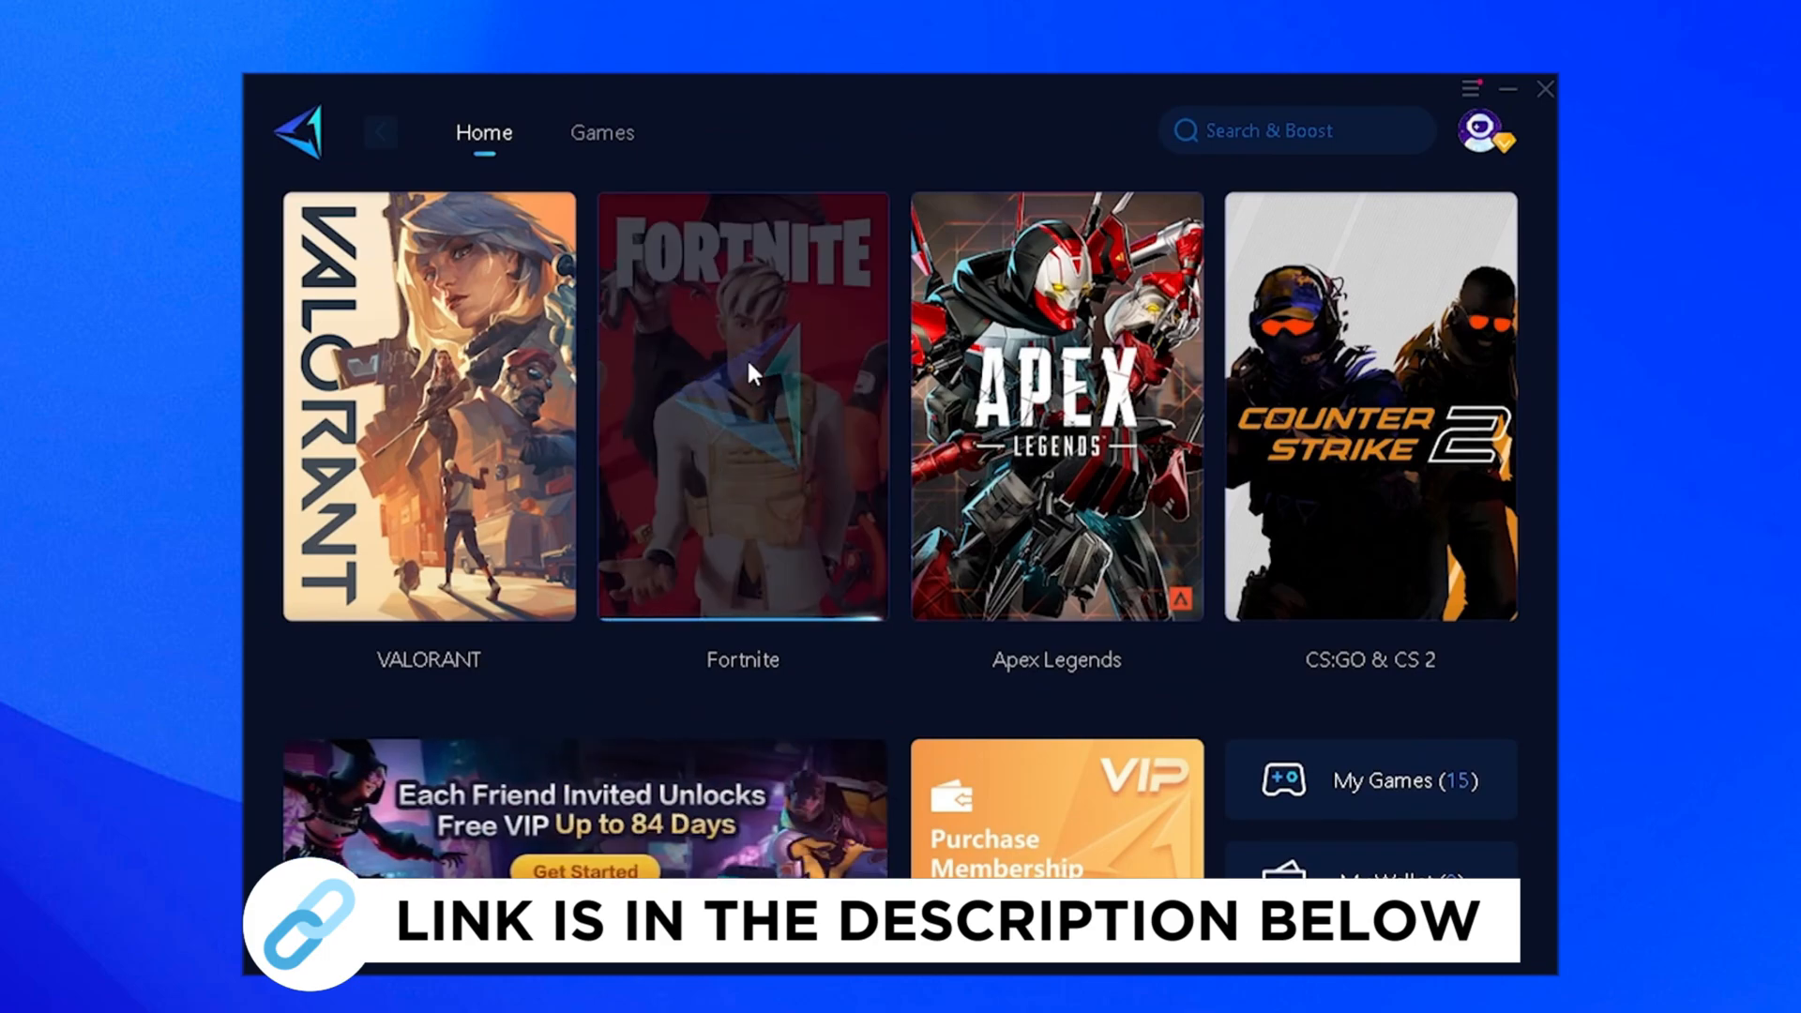
- Start the Fortnite boost and dismiss the 'Epic platform is boosted' notice
left_click(741, 405)
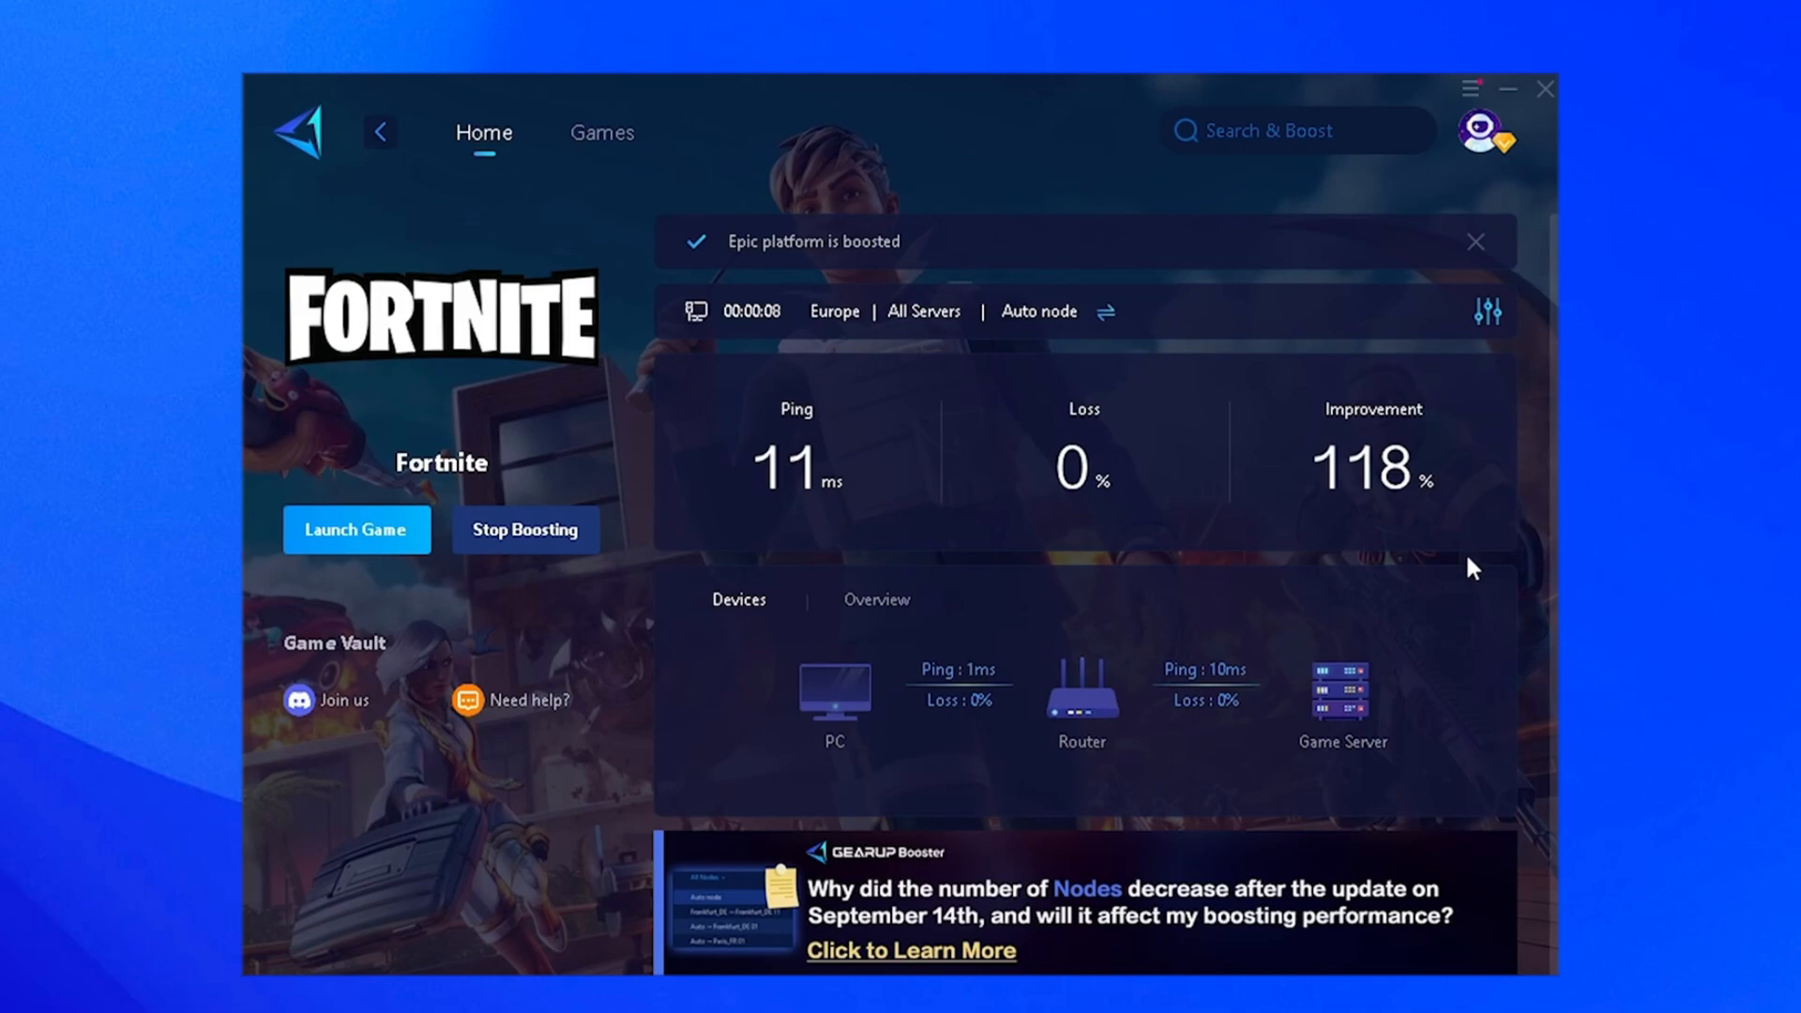
left_click(1475, 241)
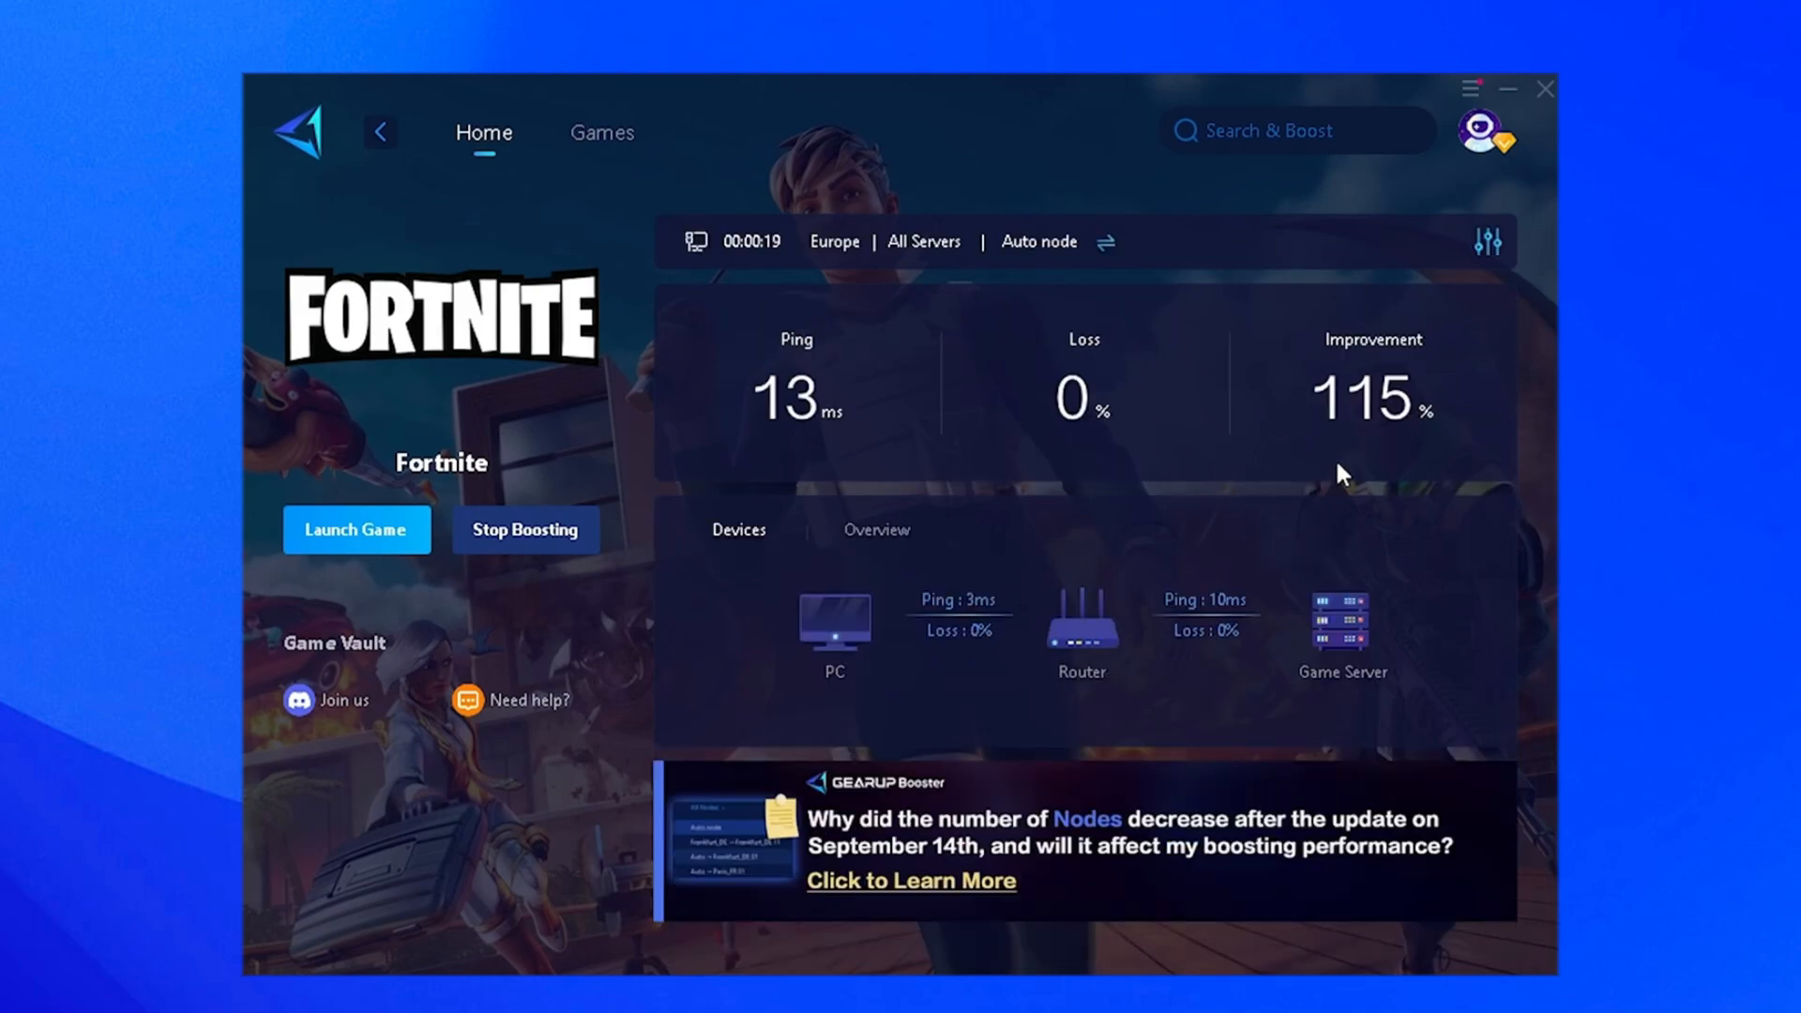
mouse_move(1137, 603)
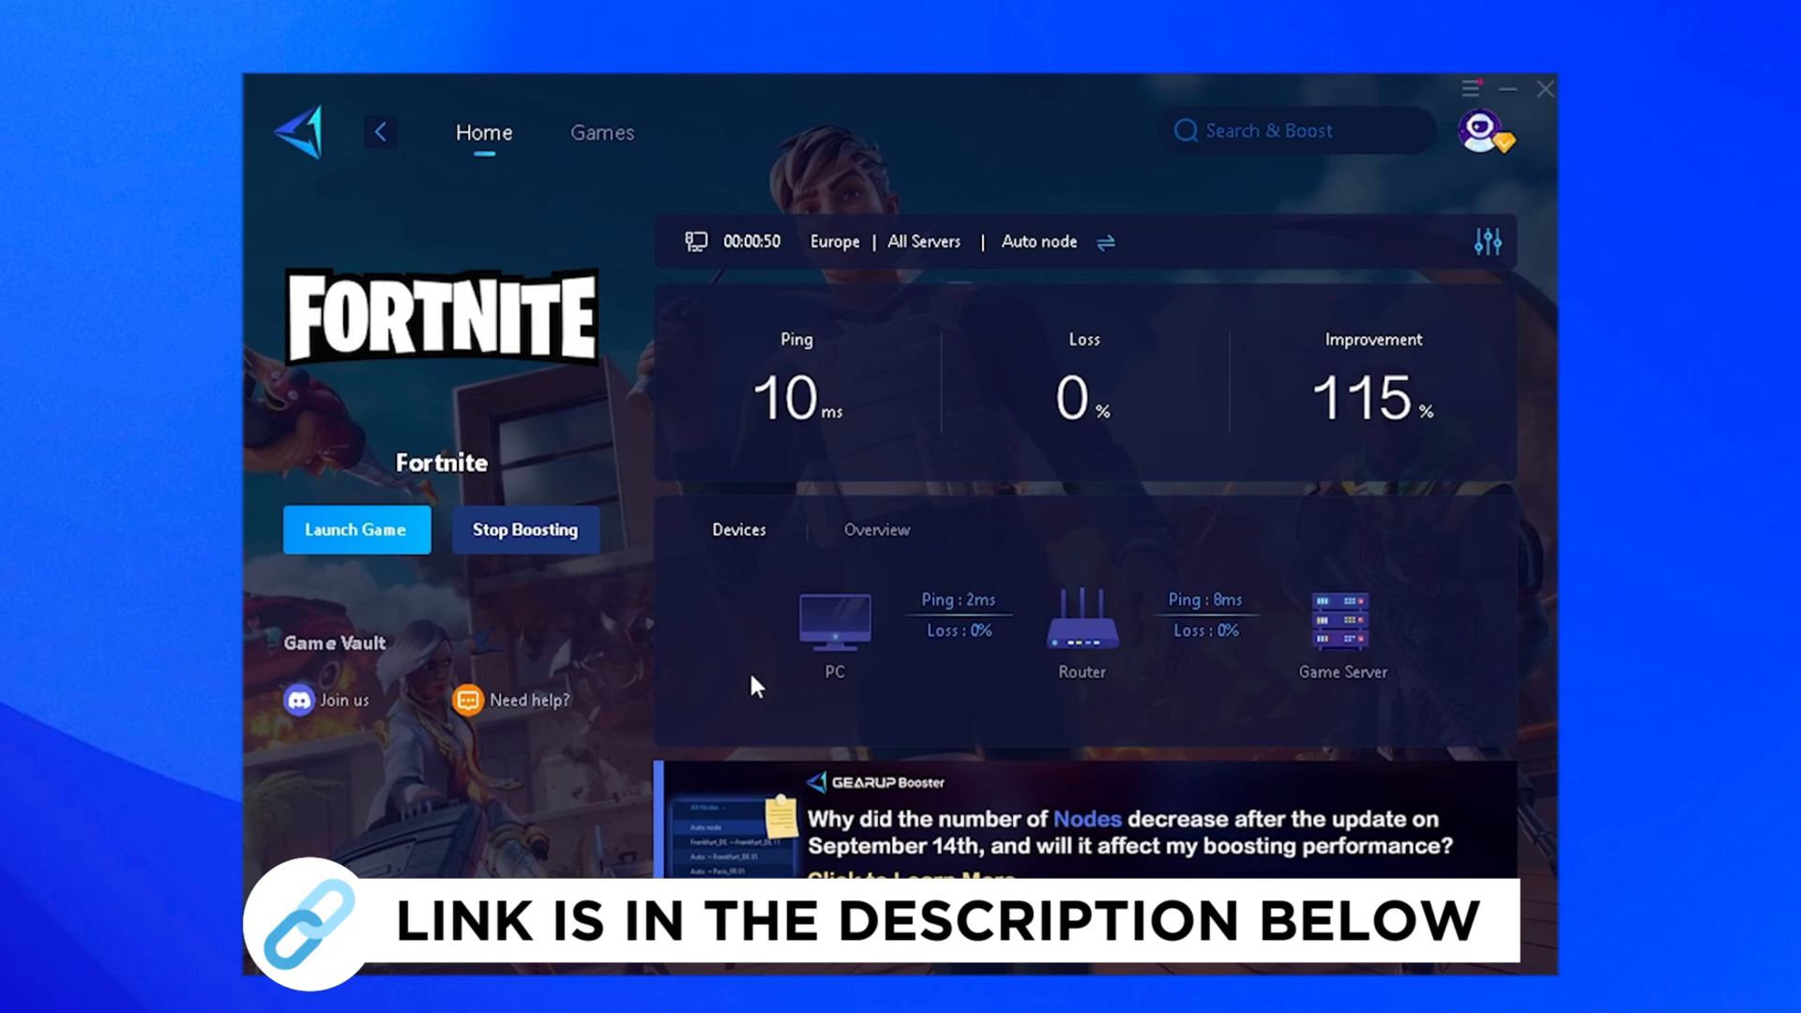
mouse_move(1060, 570)
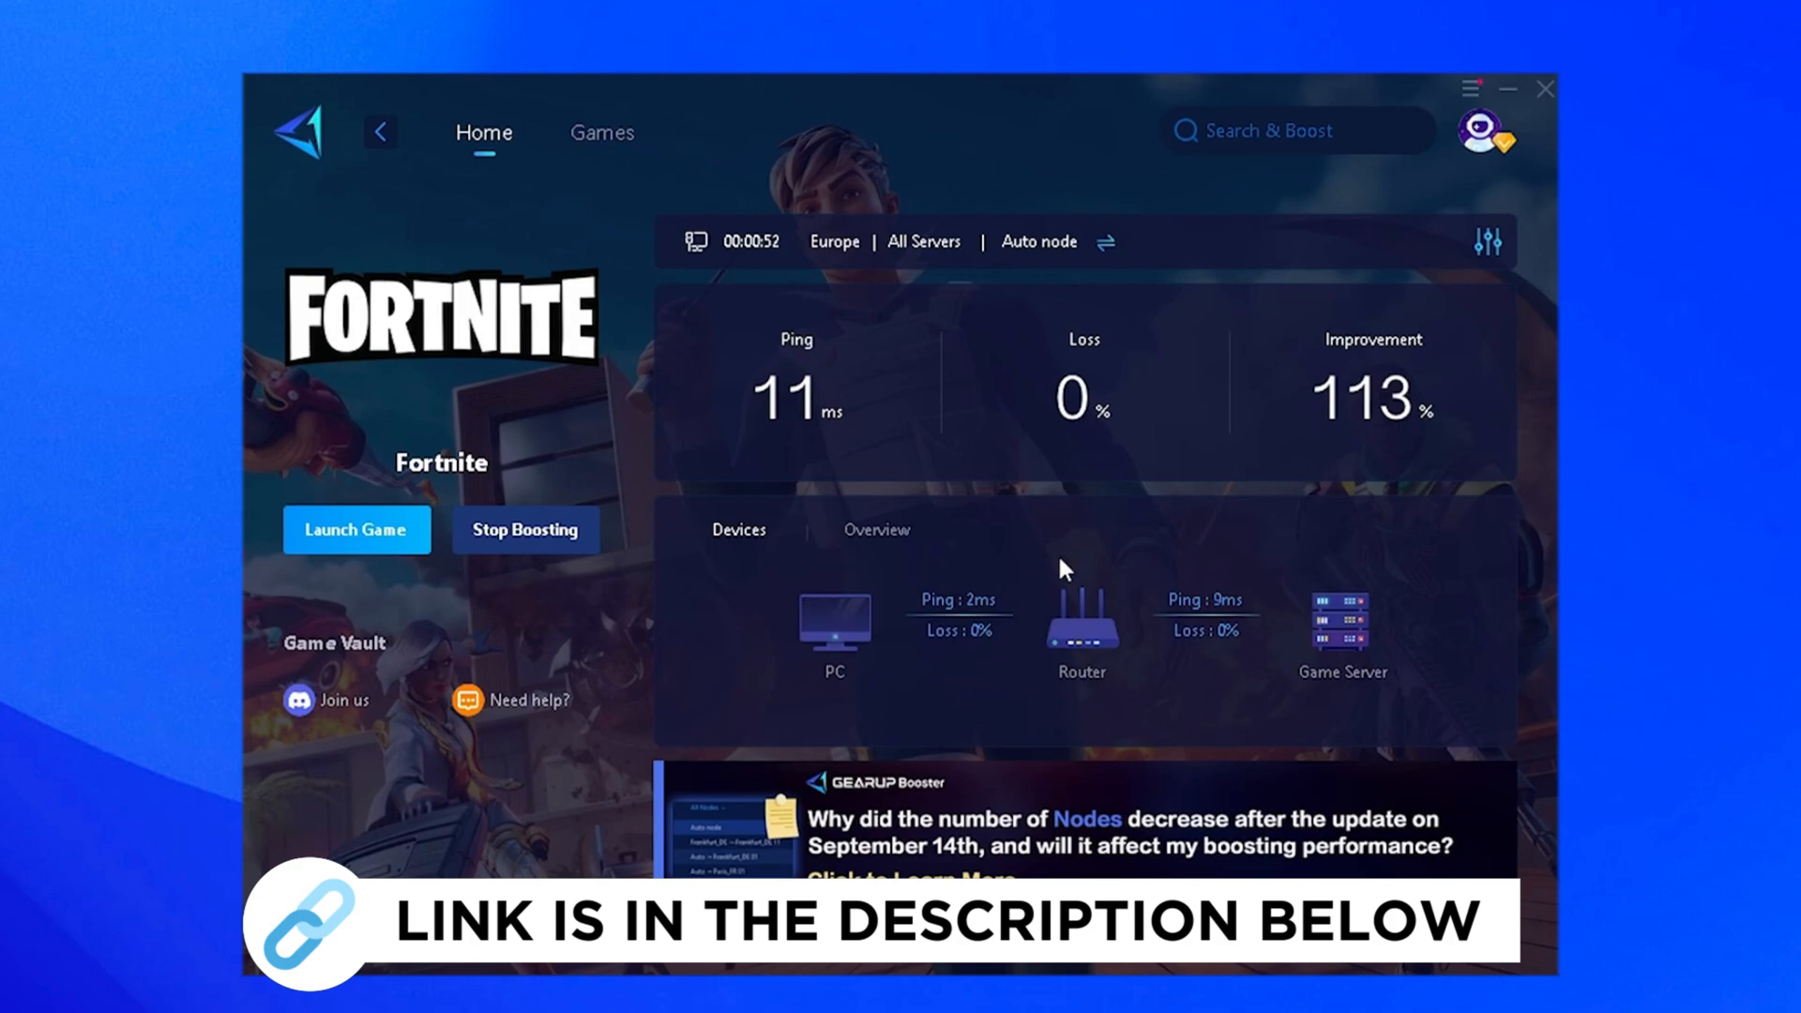
mouse_move(1344, 707)
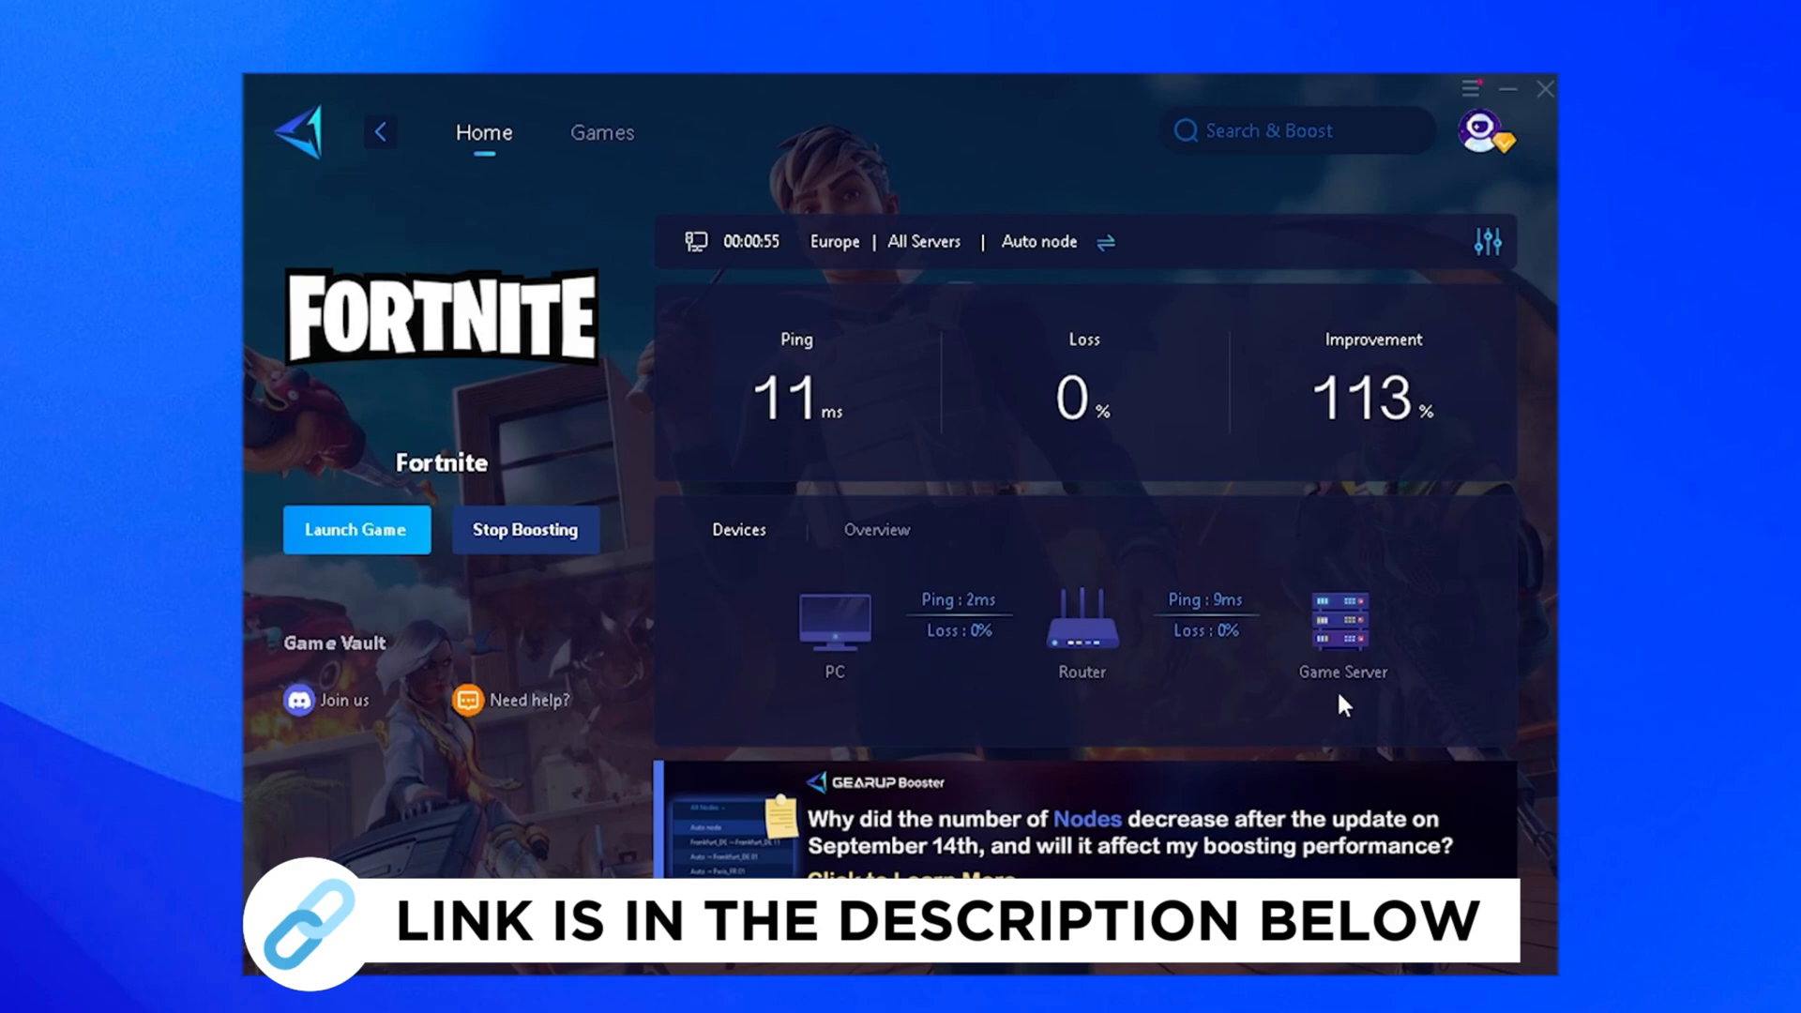